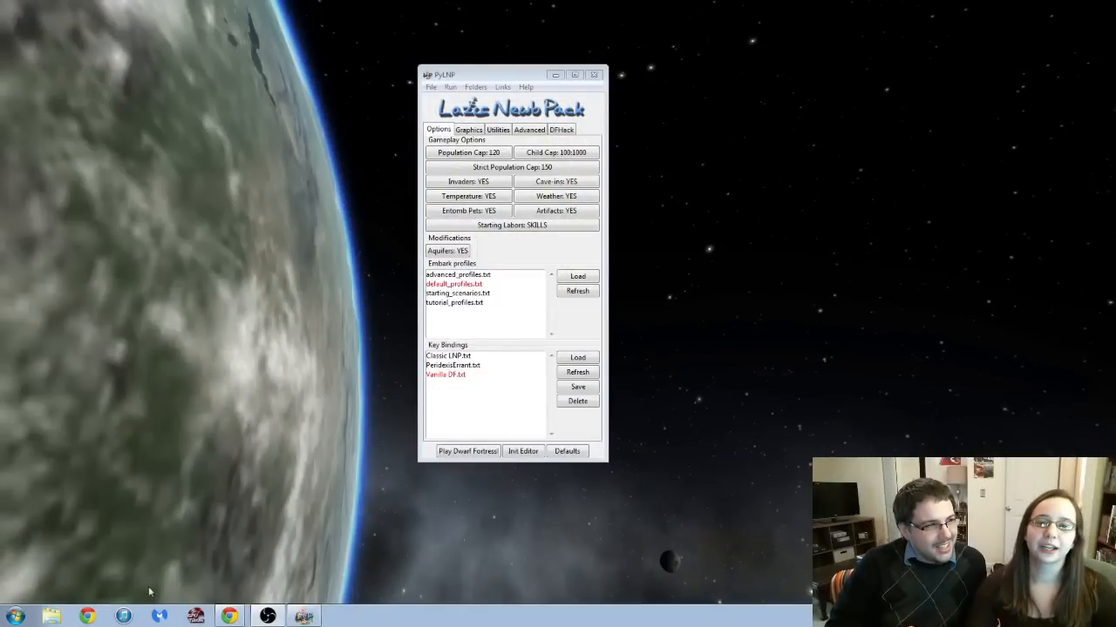
mouse_move(794, 471)
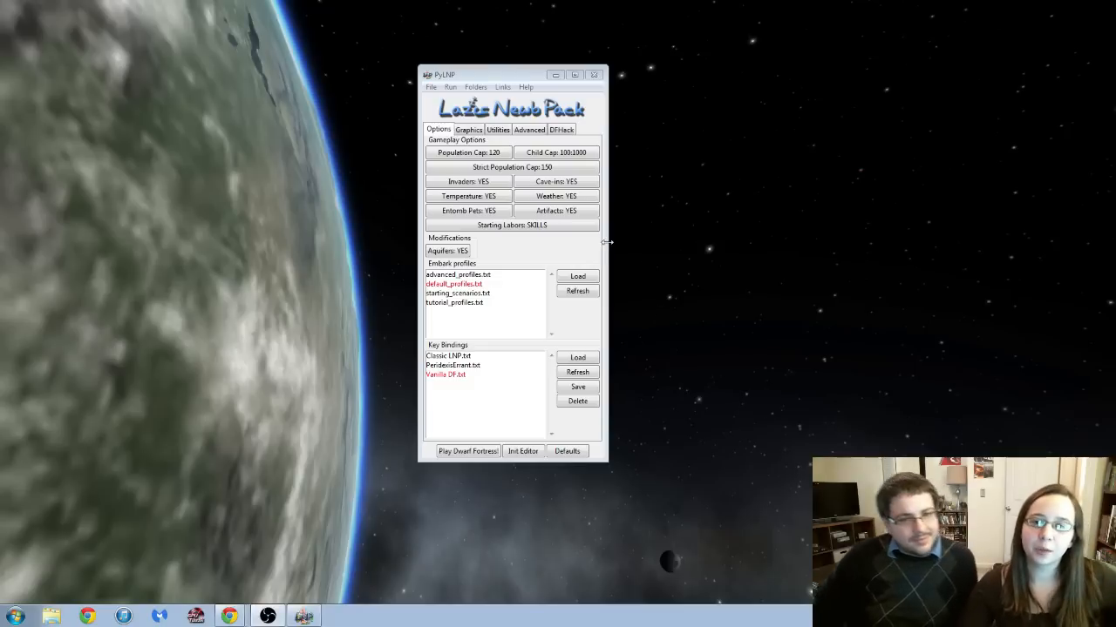
mouse_move(556, 195)
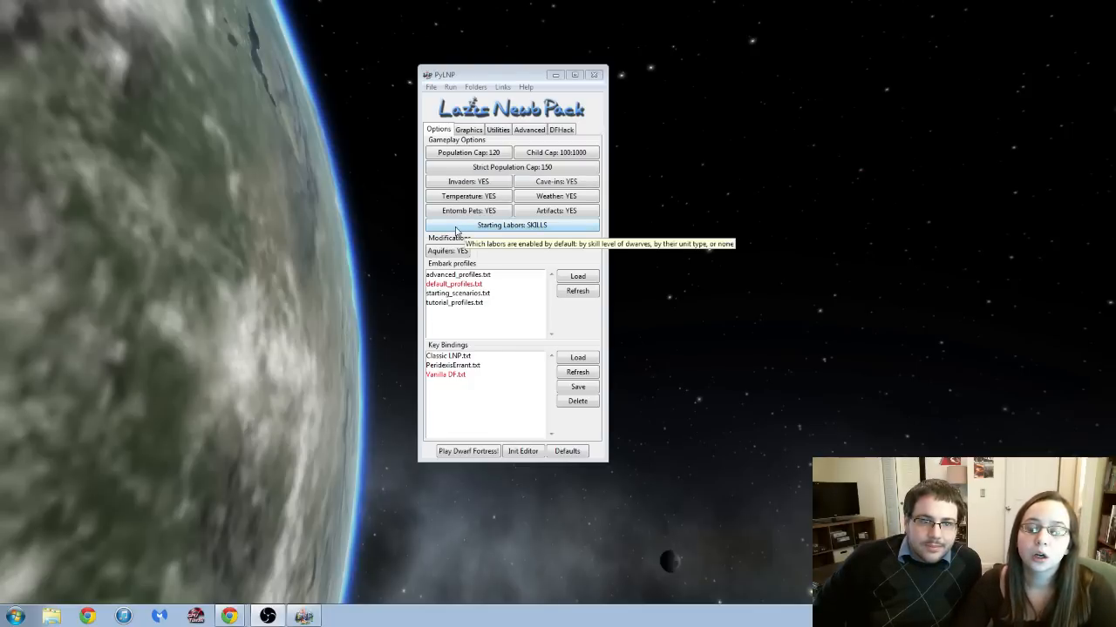
mouse_move(447, 251)
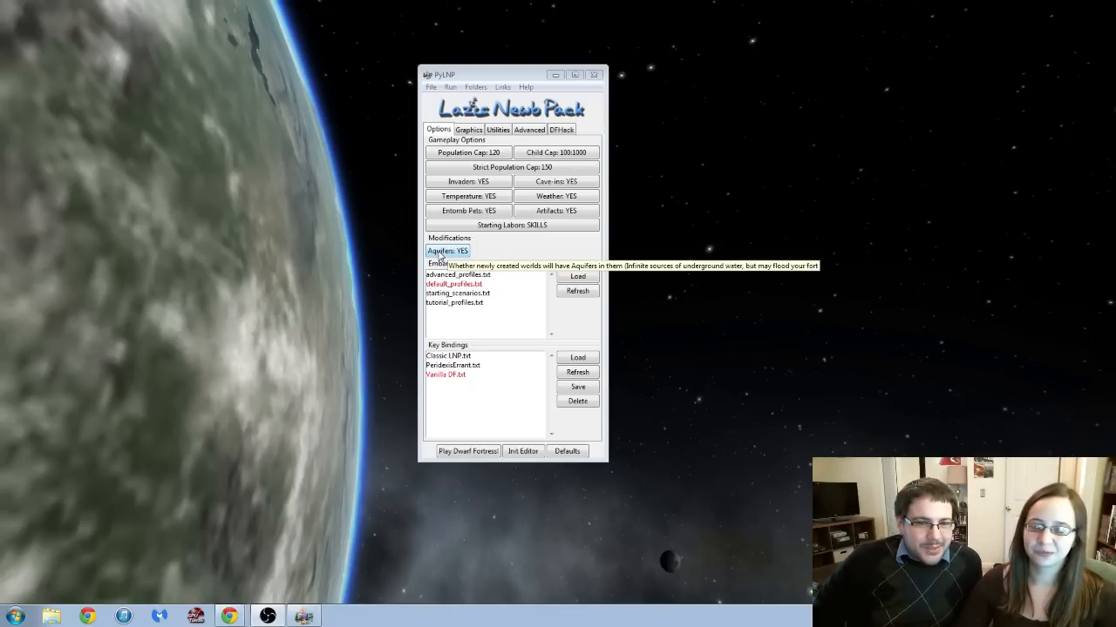
Switch Aquifers from YES to NO in PyLNP's gameplay options.
left_click(447, 251)
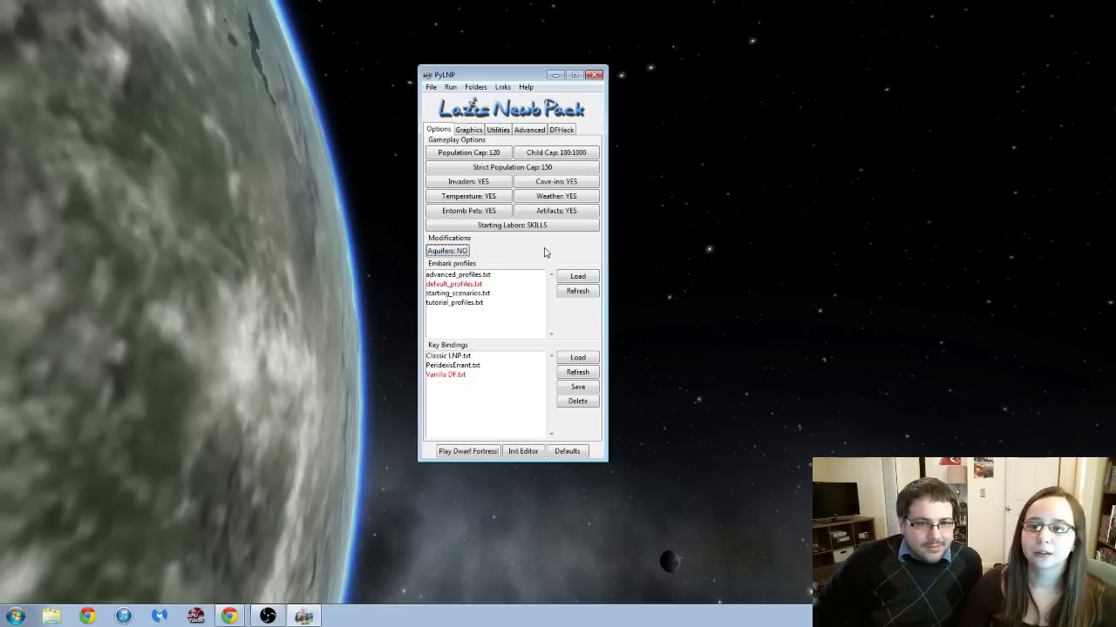
mouse_move(509, 240)
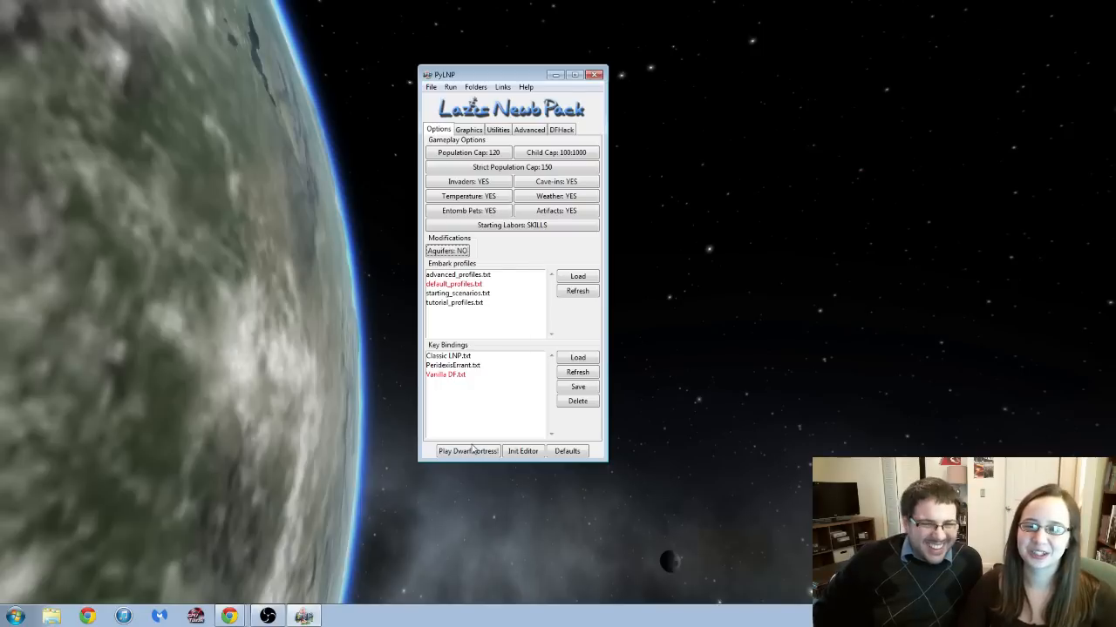
mouse_move(468, 452)
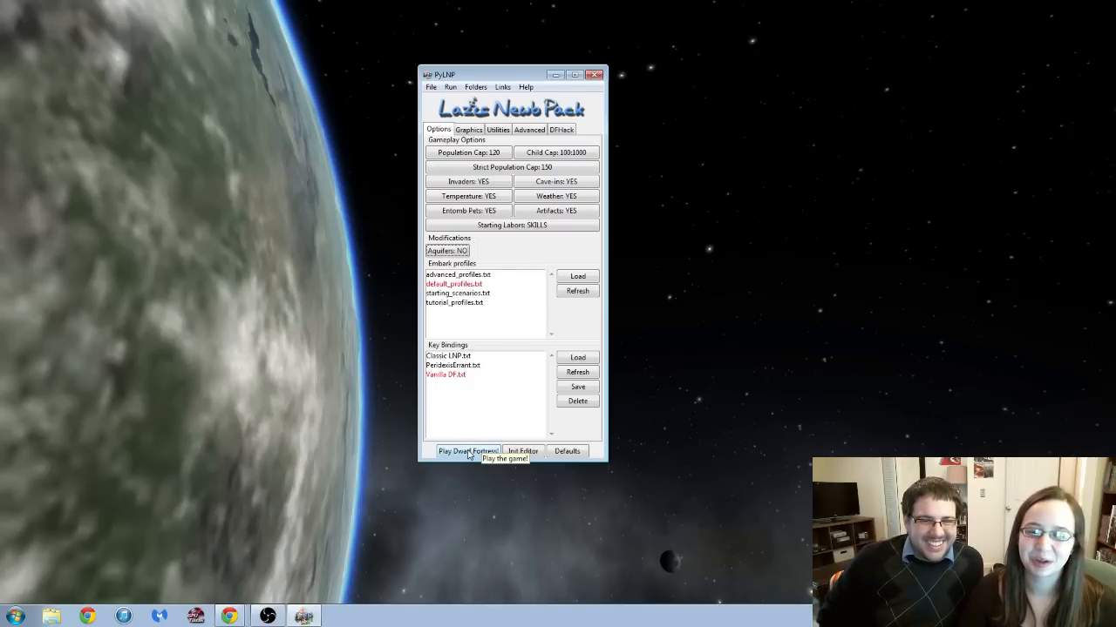
Launch Dwarf Fortress, choose Create New World and dismiss the alpha welcome notice.
left_click(468, 452)
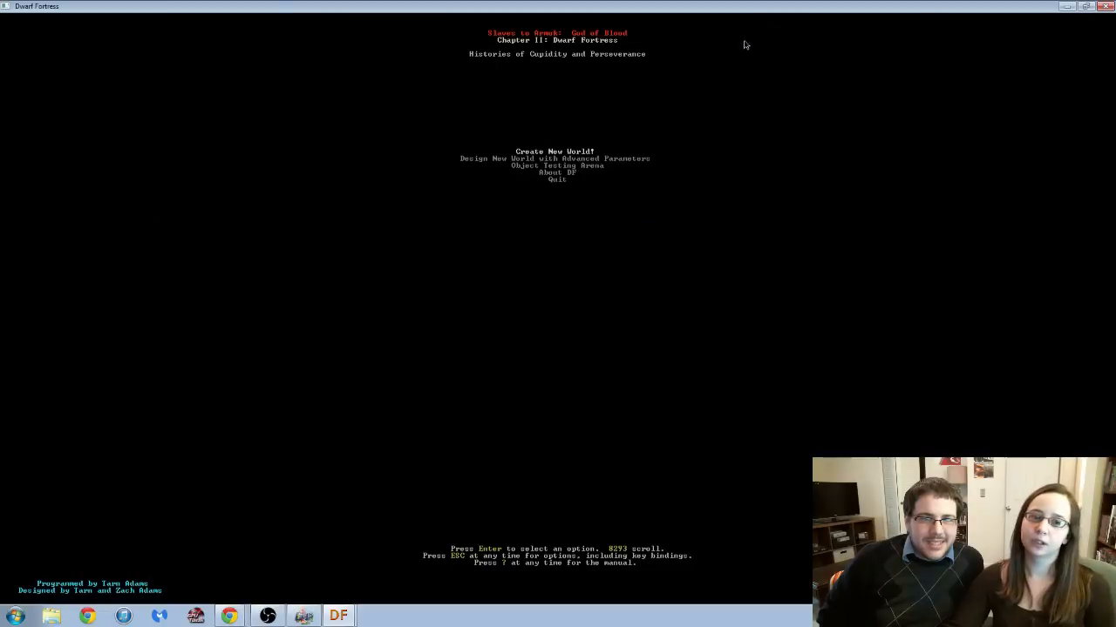
mouse_move(740, 47)
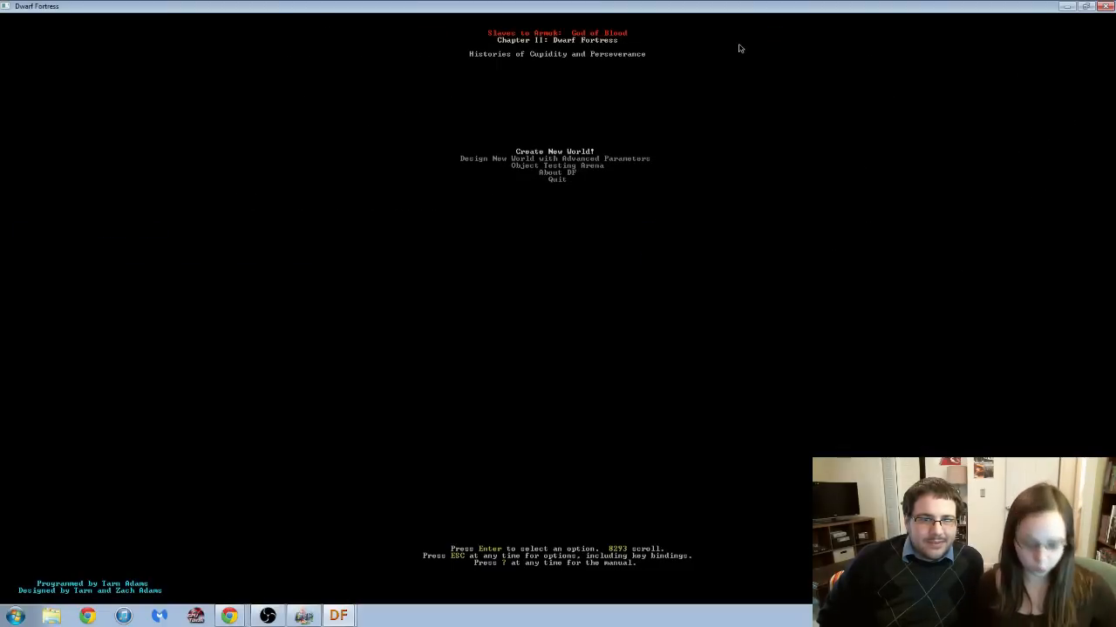
key("Down")
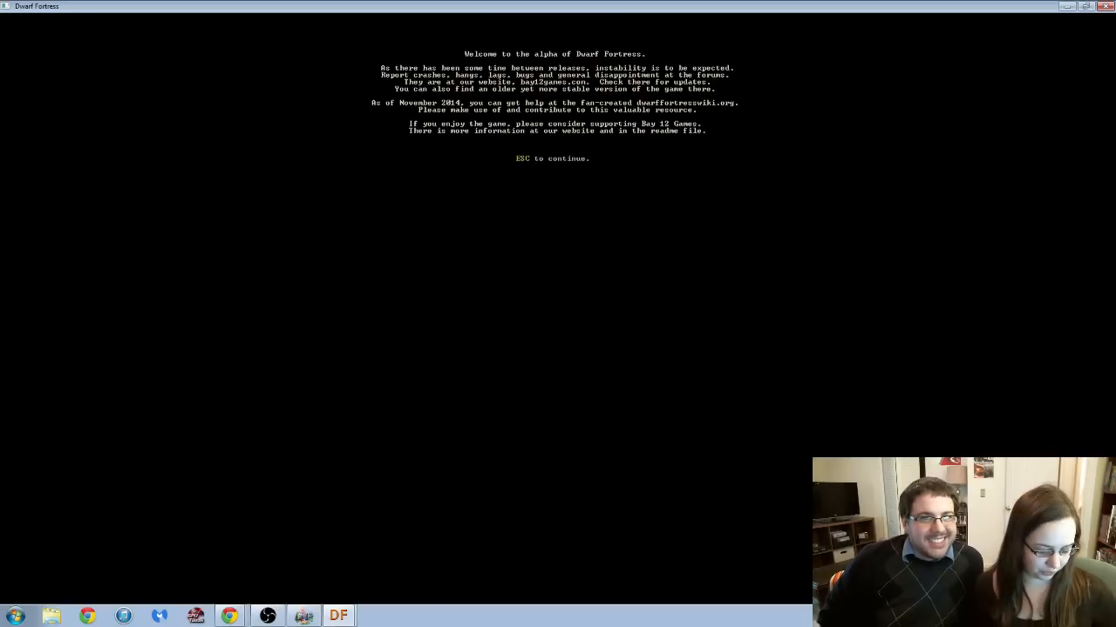
key("Escape")
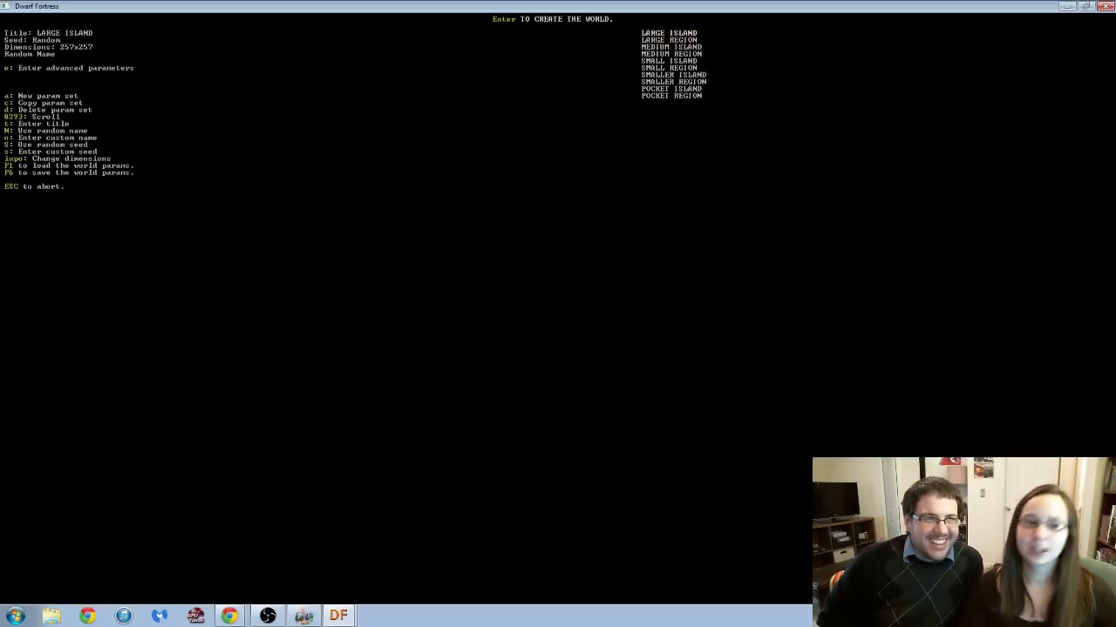
mouse_move(658, 201)
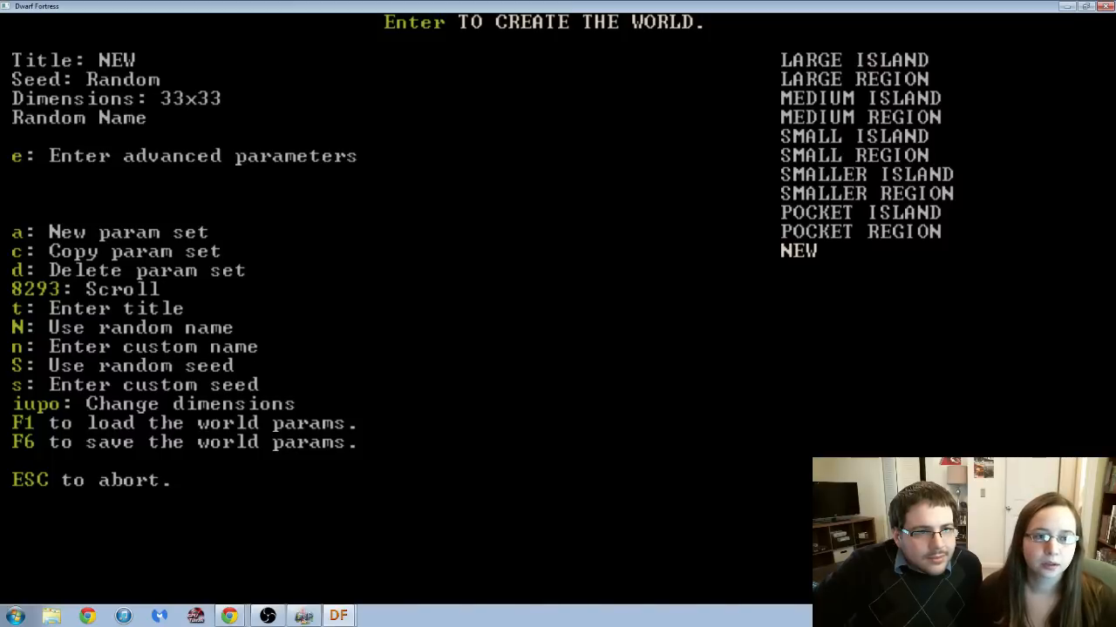
Title the new world parameter set VICKRIMAN.
key("t")
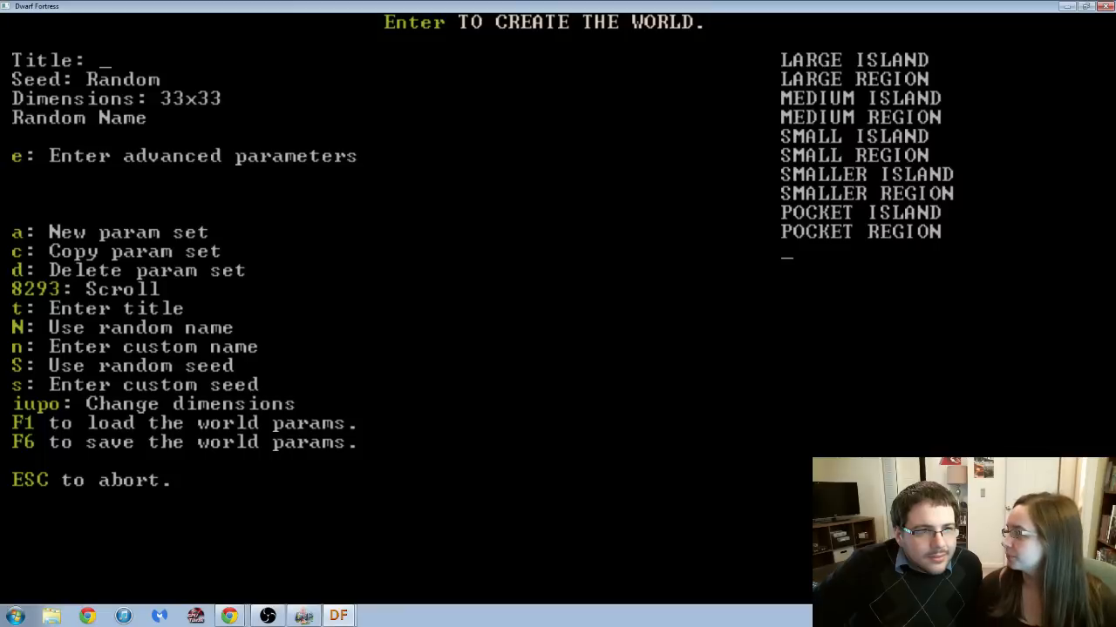
type("VICKRIM")
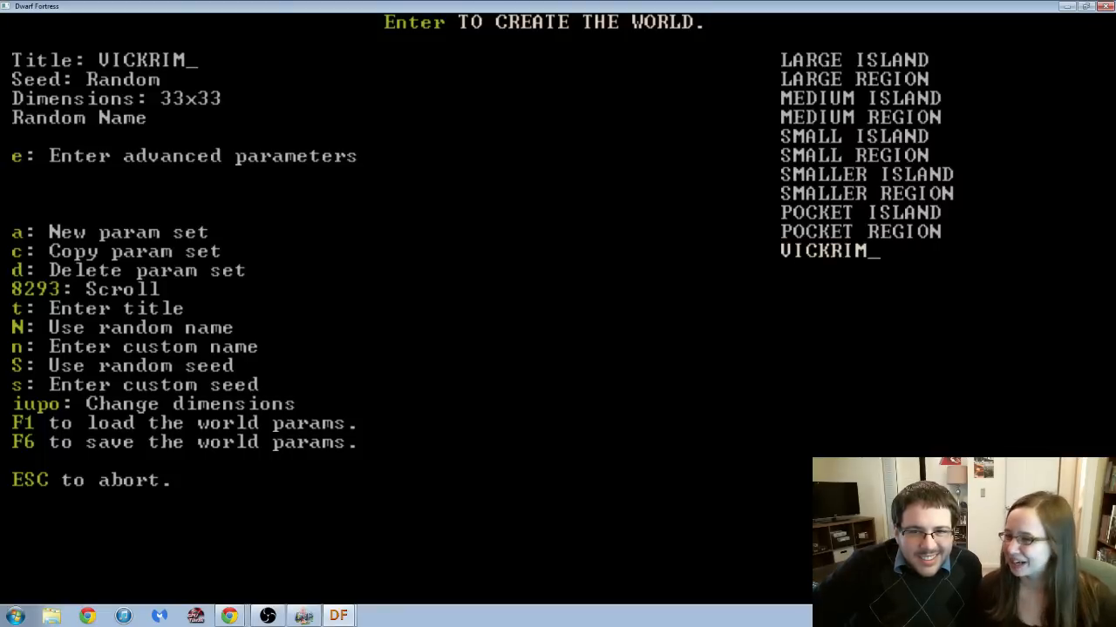
type("AN")
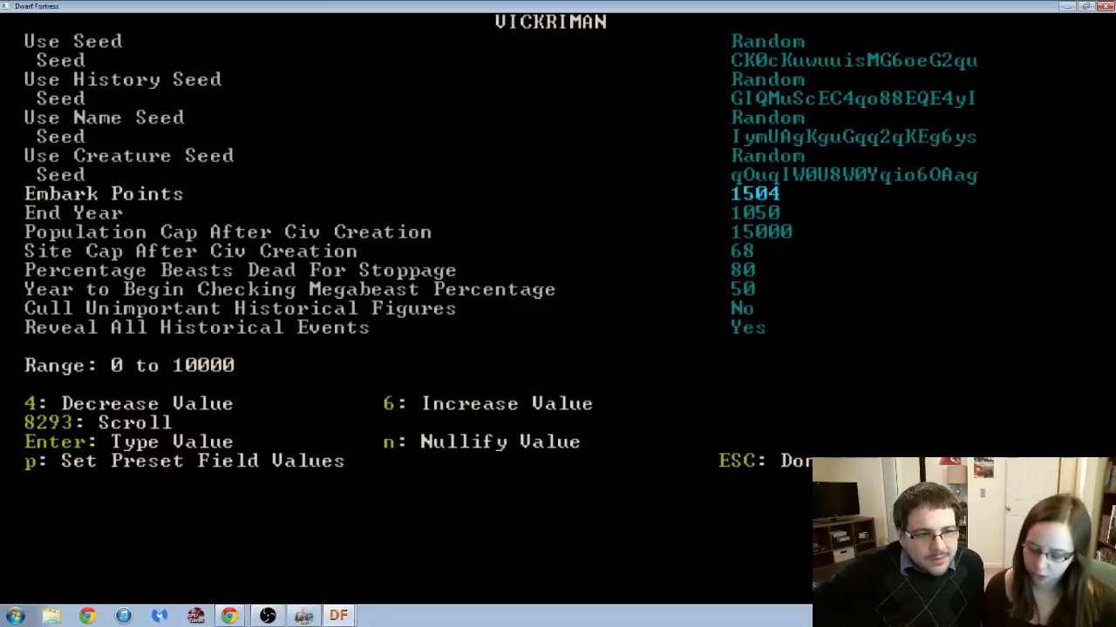
Change Embark Points to 1800, leaving end year at 1050.
key("enter")
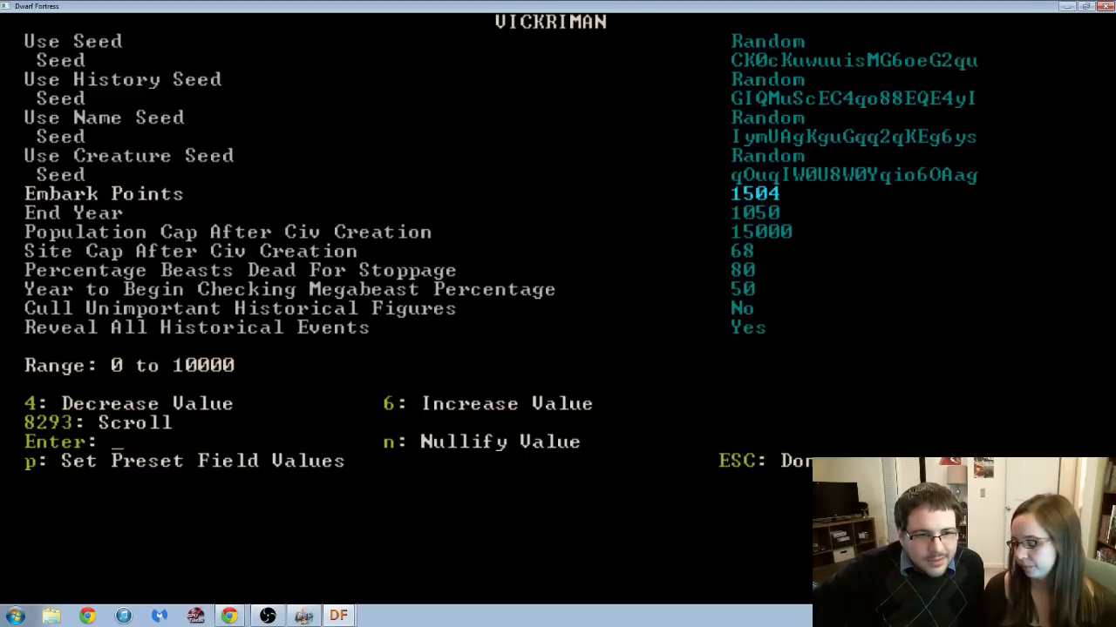
type("1")
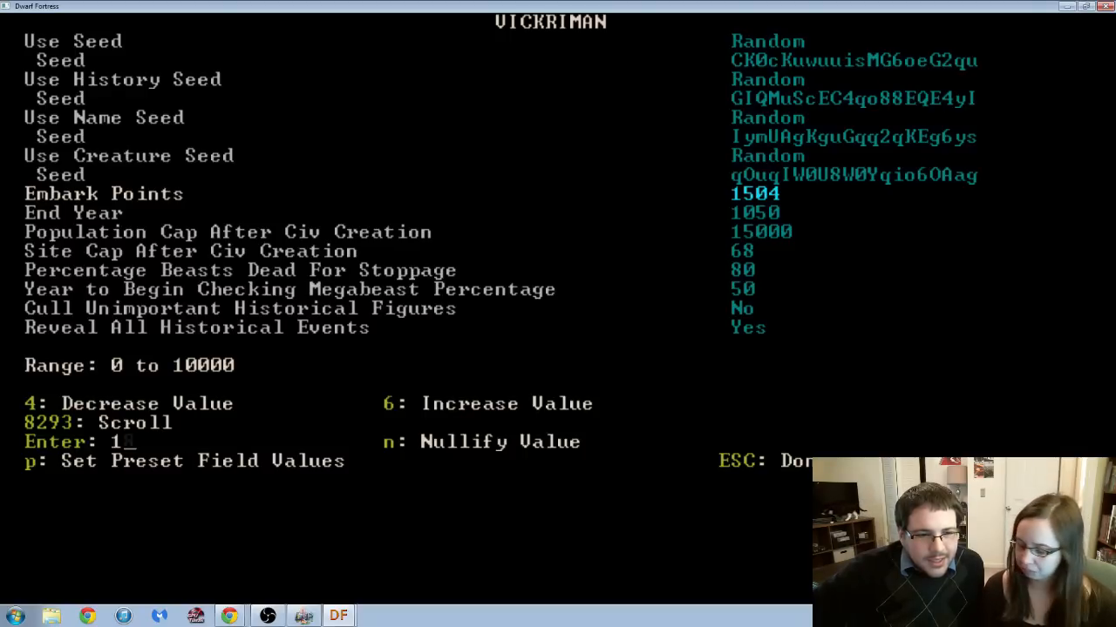
type("800")
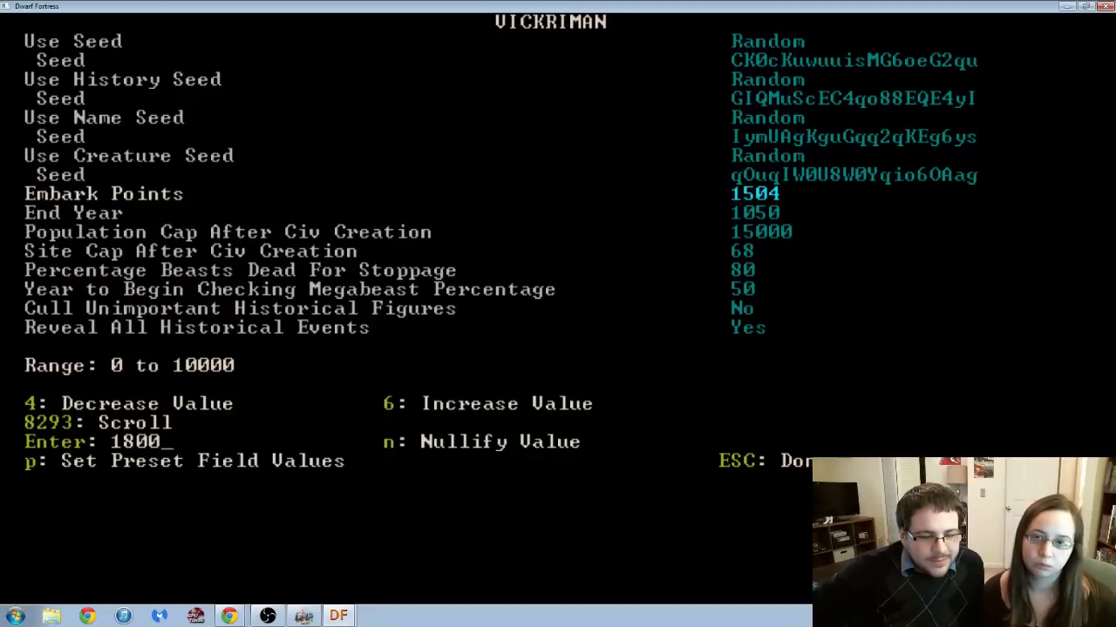
type("1800")
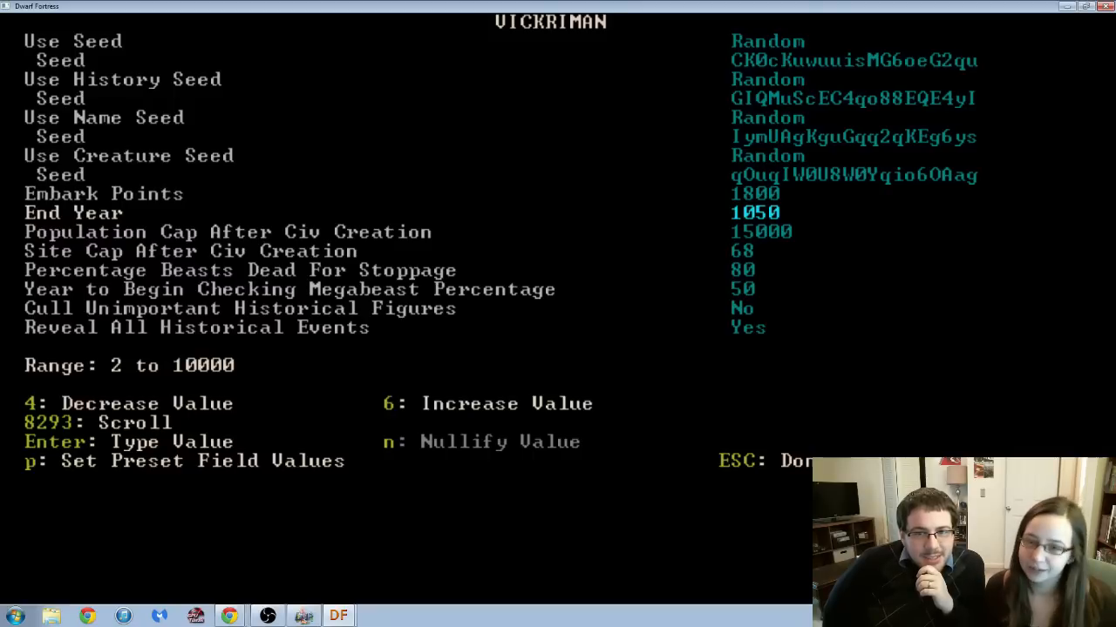
Set the world's End Year to 1200 so history runs longer.
type("1200")
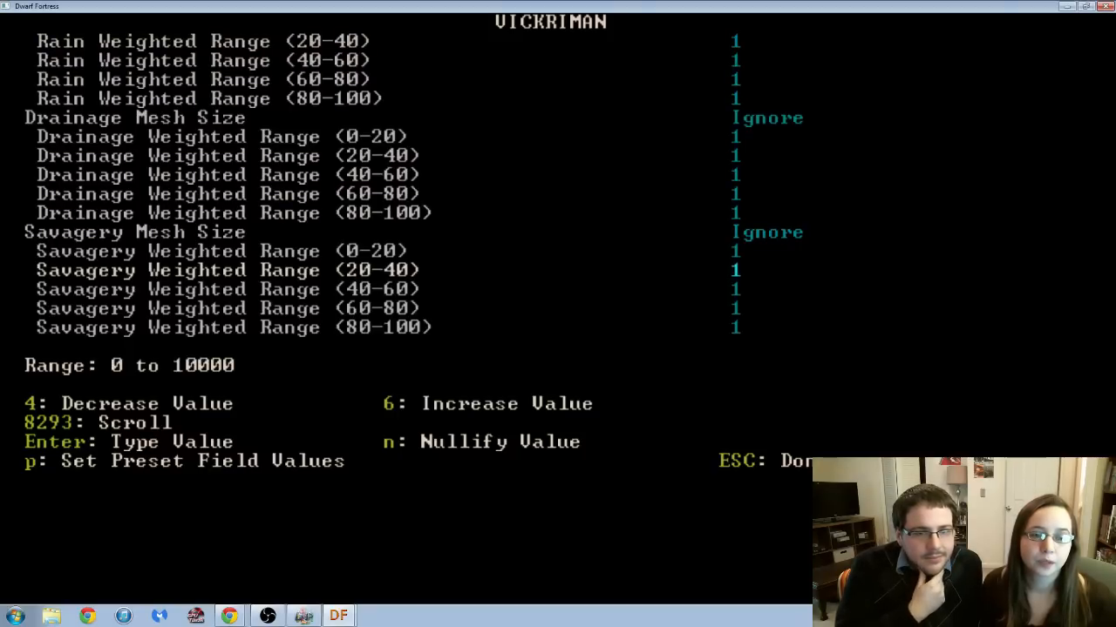
Scroll the parameter list down to Pole, mountain peak count and edge oceans.
scroll("down", 3)
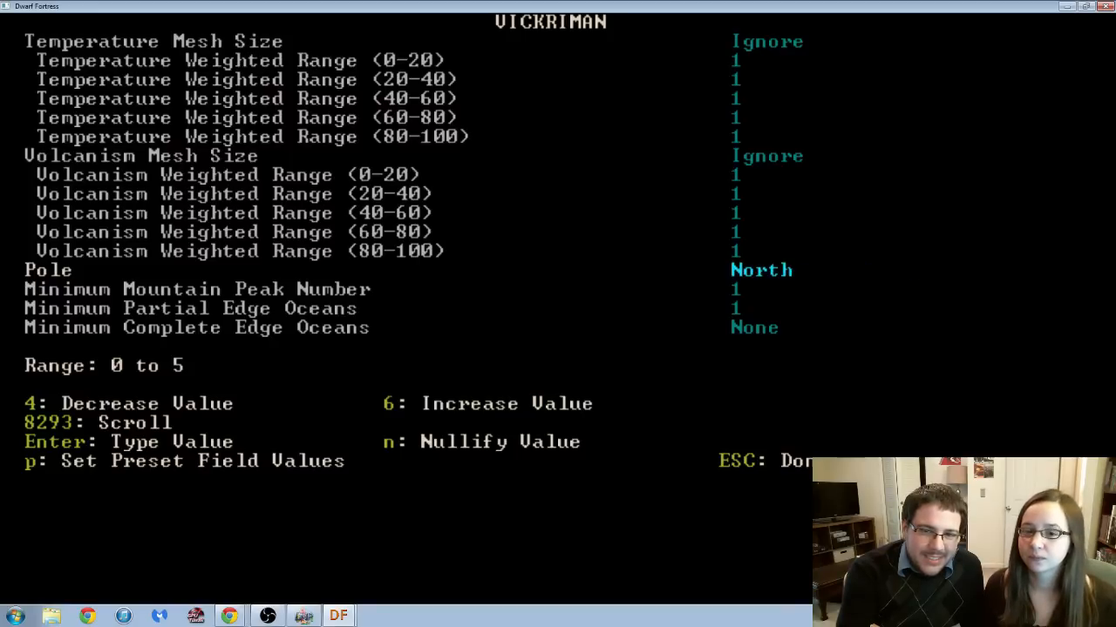
Adjust the pole and edge-ocean generation values near the bottom of the list.
key("n")
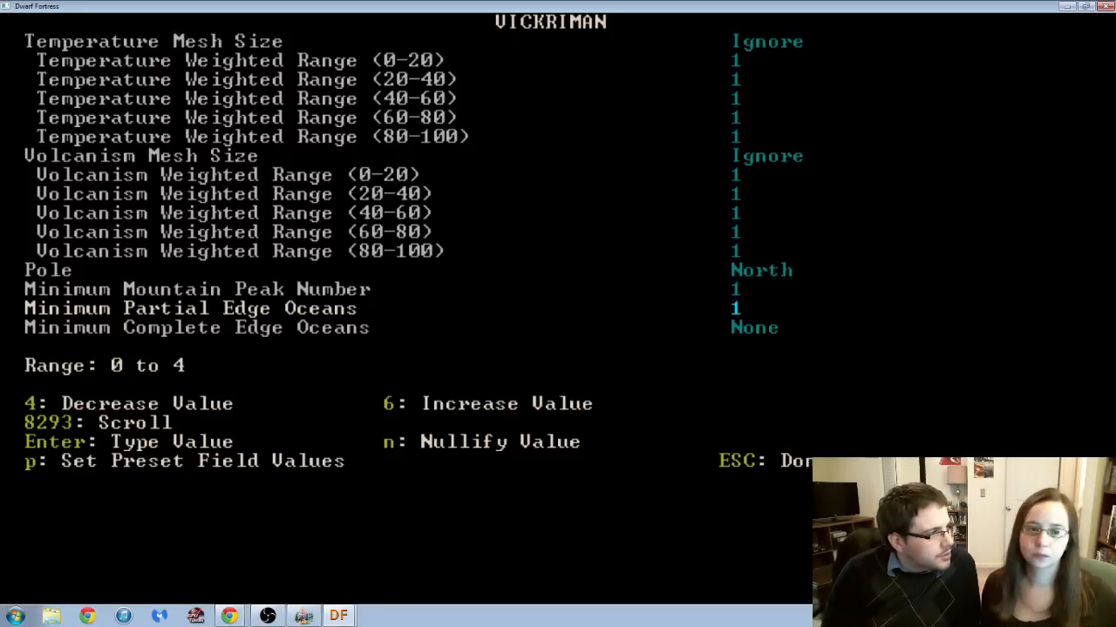
type("2500")
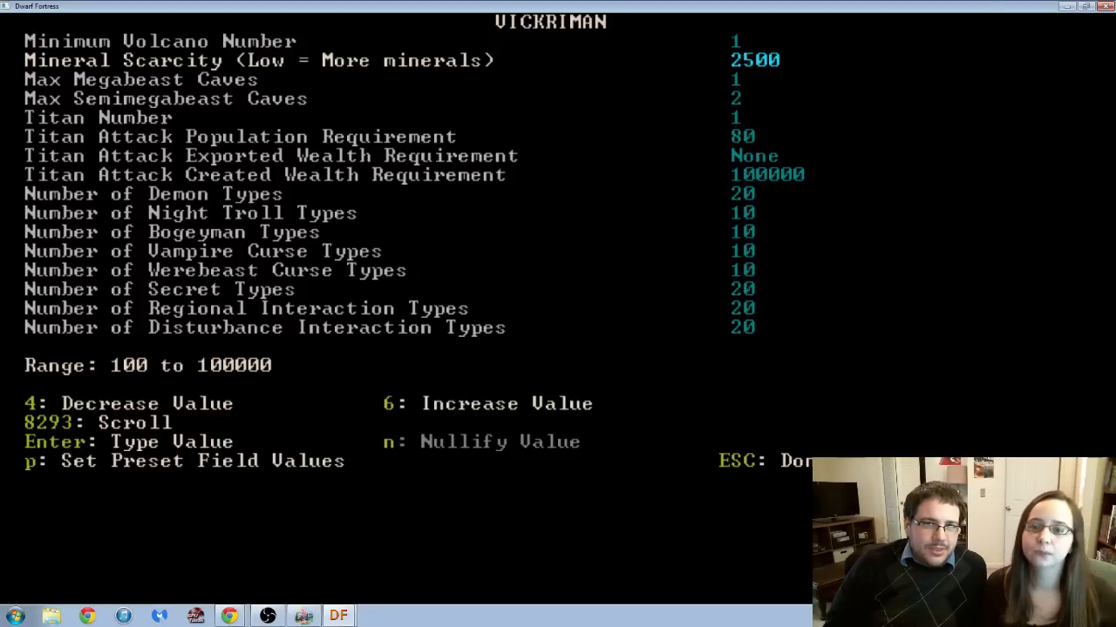
Begin entering a new Mineral Scarcity value to replace 2500.
type("1500")
key("enter")
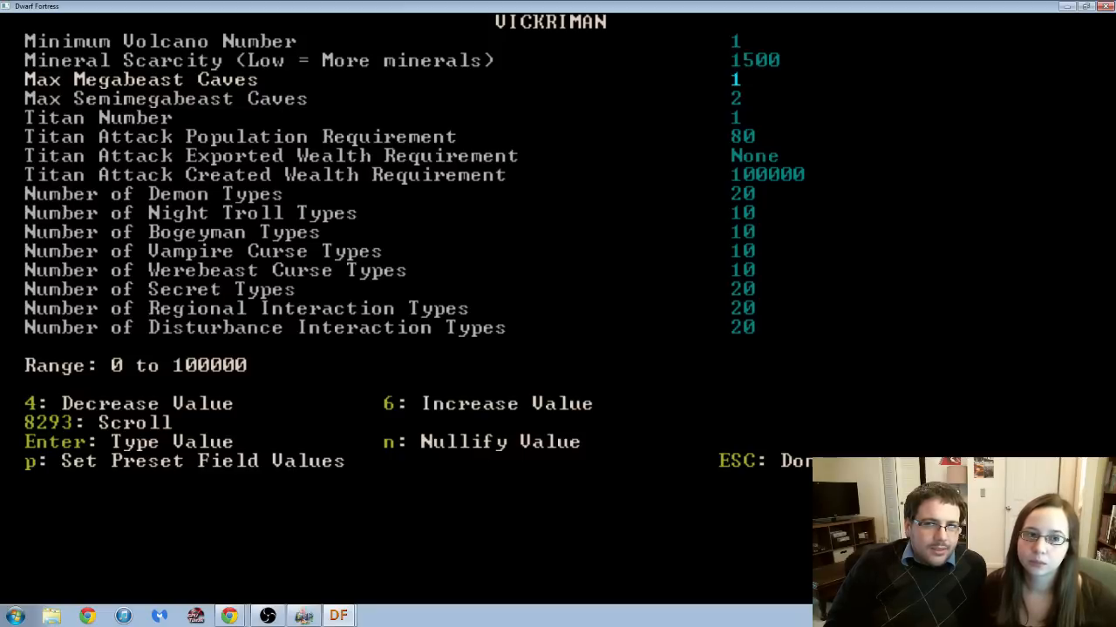
Set Max Megabeast Caves to 5 and Max Semimegabeast Caves to 8.
key("enter")
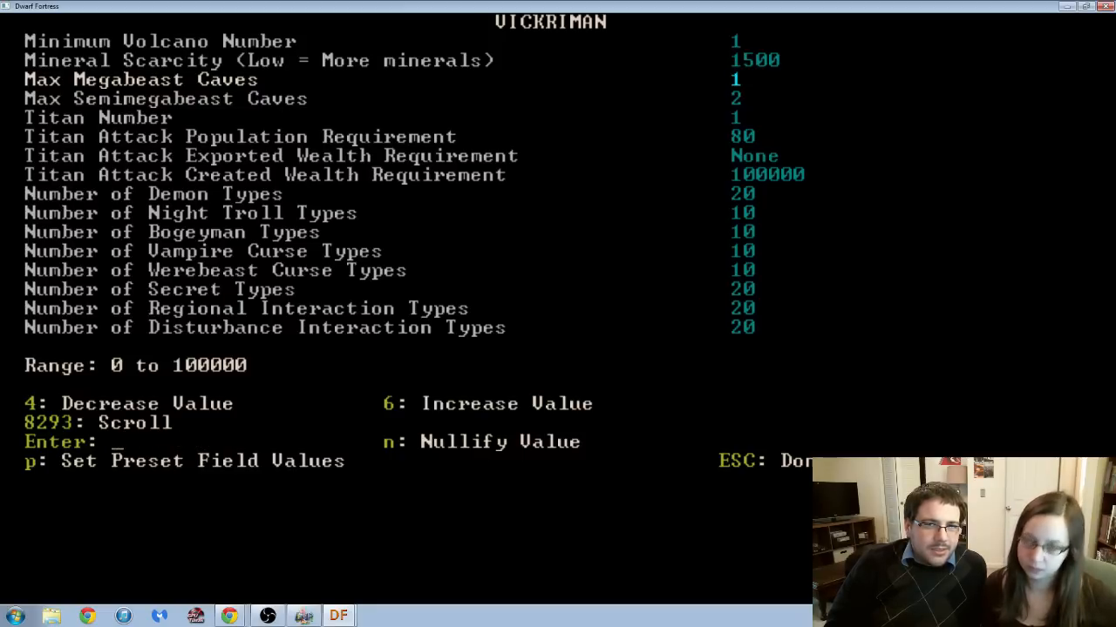
type("3")
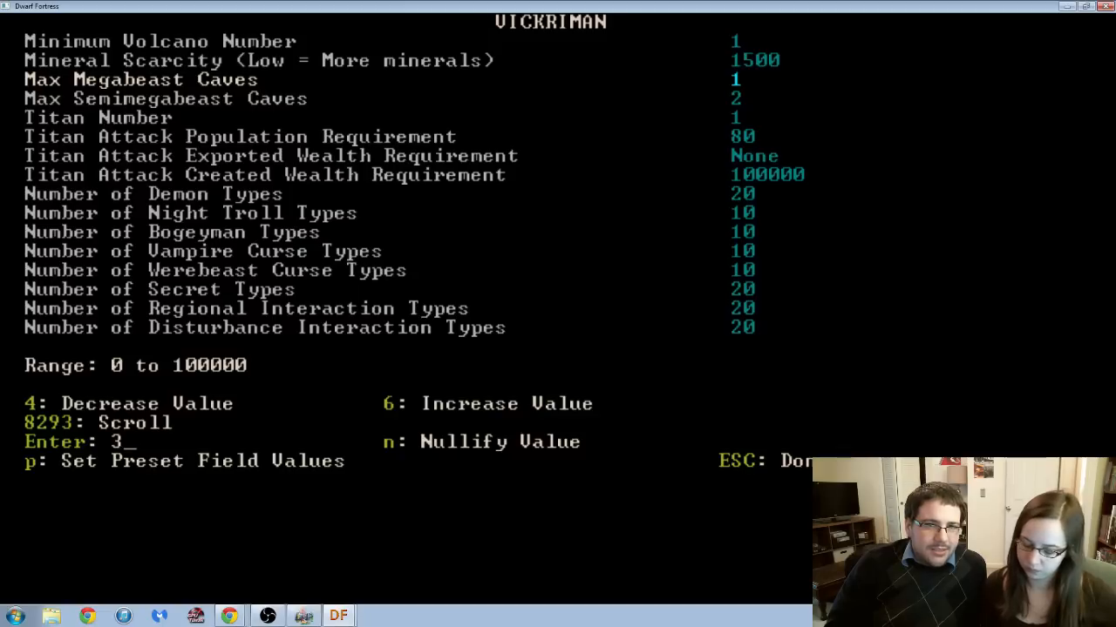
type("5")
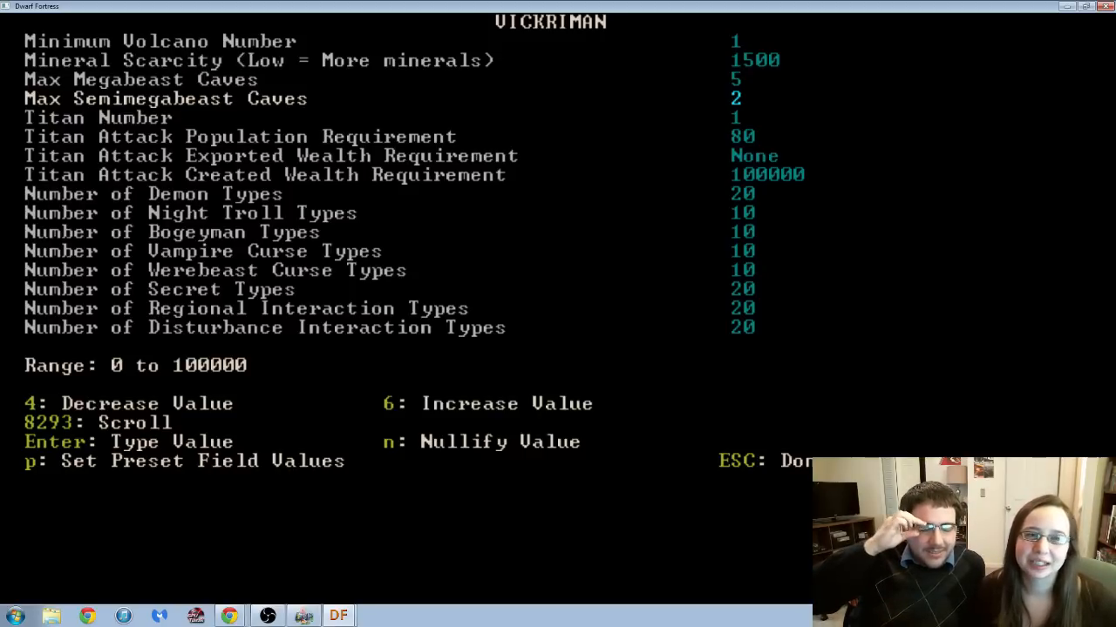
key("enter")
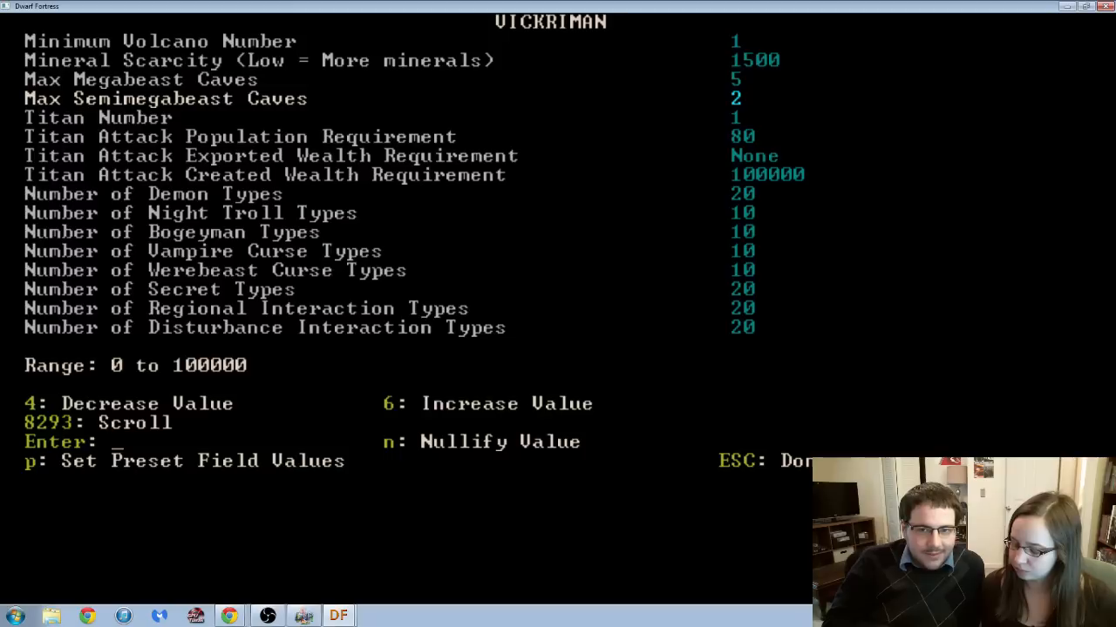
type("8")
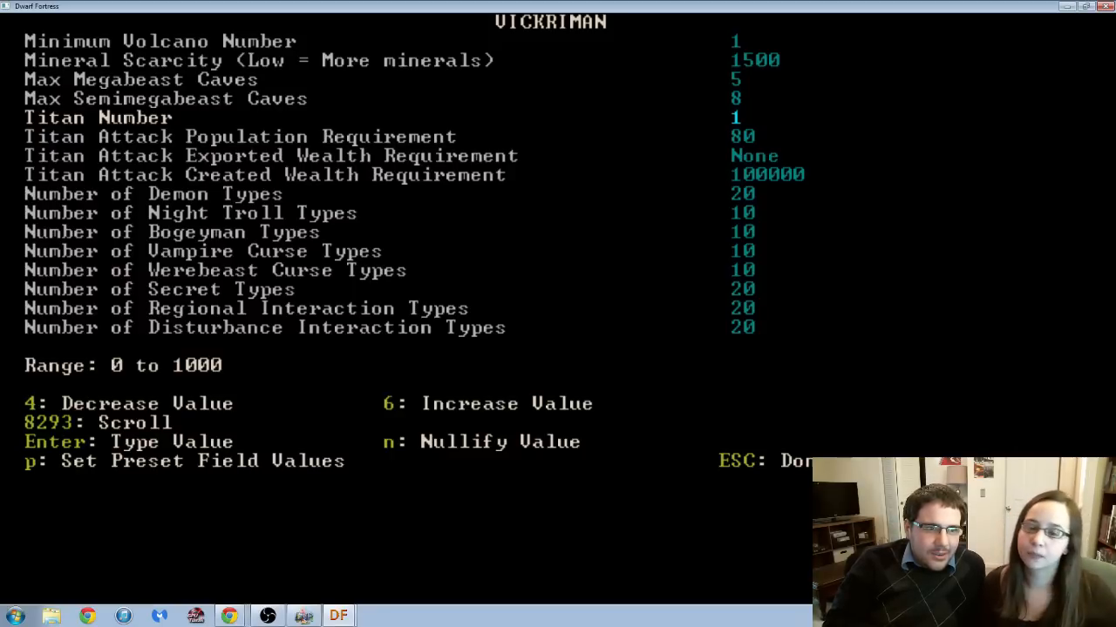
Set two titans, a titan attack population requirement of 150, and turn off demon types.
key("6")
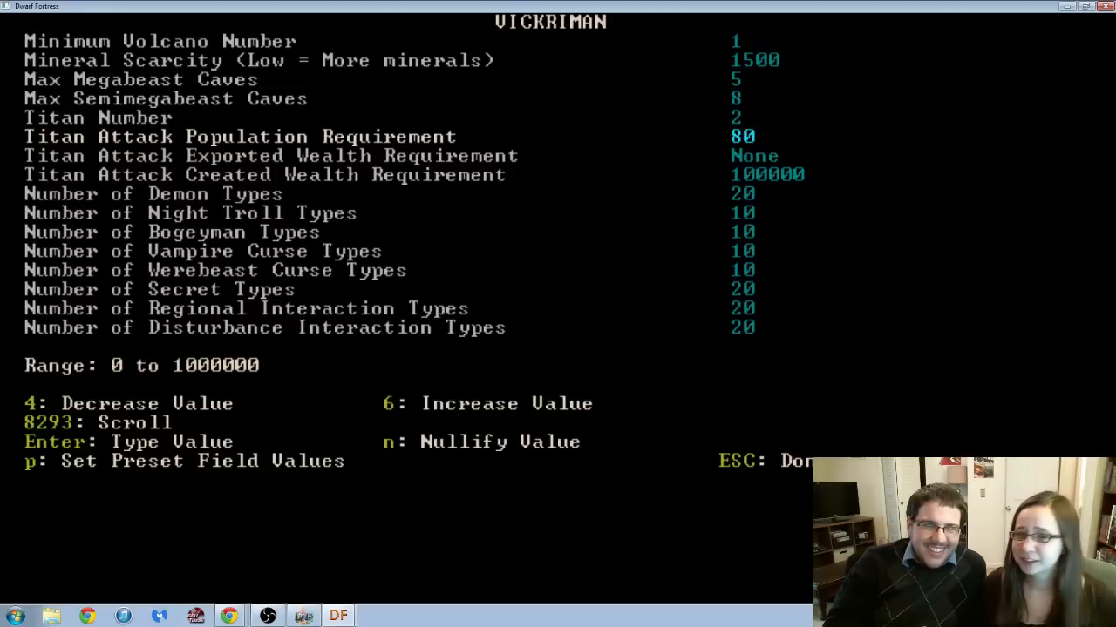
key("enter")
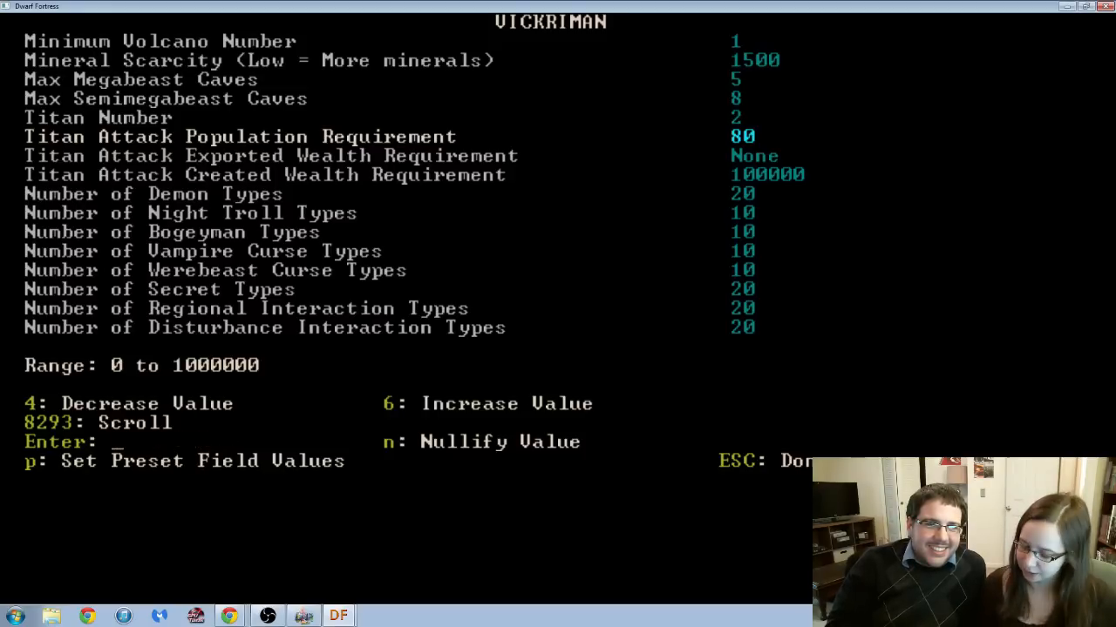
type("150")
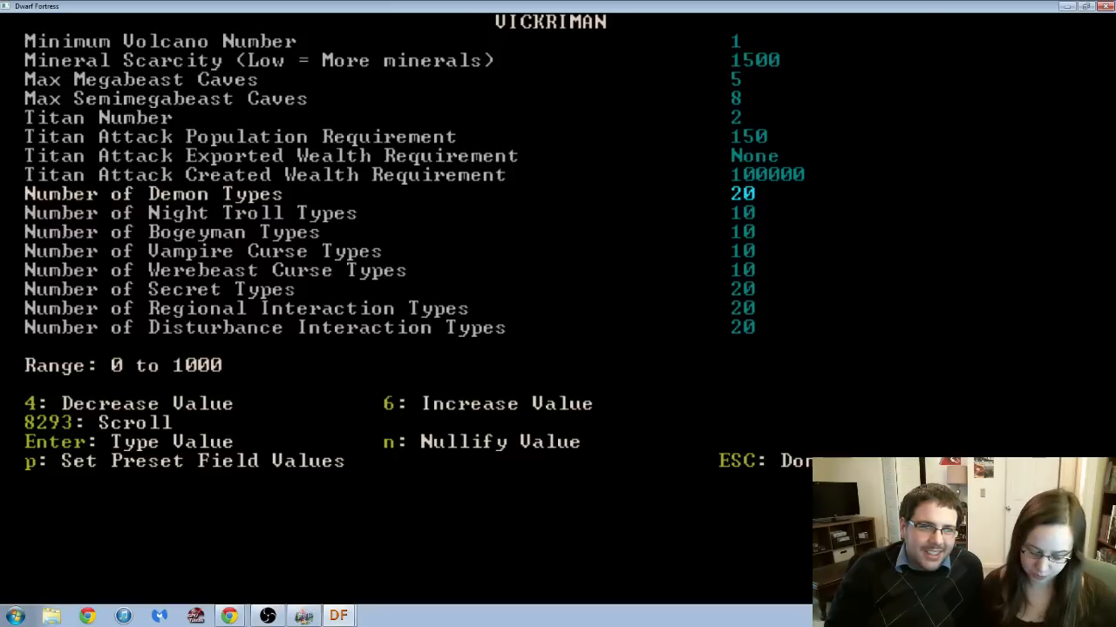
key("n")
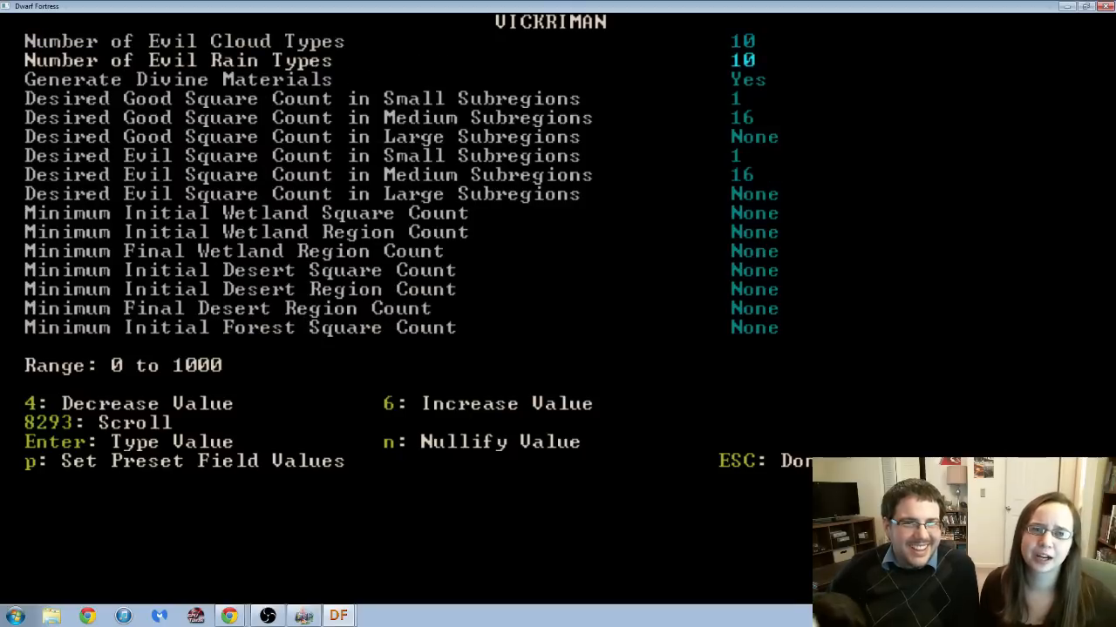
Scroll the parameter list down to the minimum region count rows, all set to None.
scroll("down", 3)
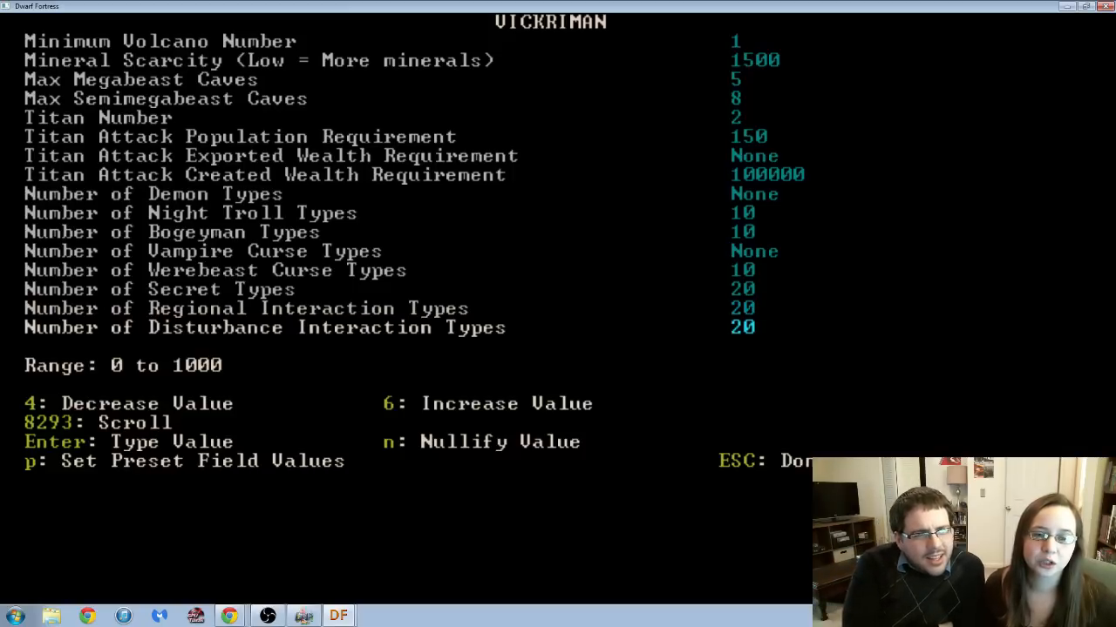
scroll("down", 3)
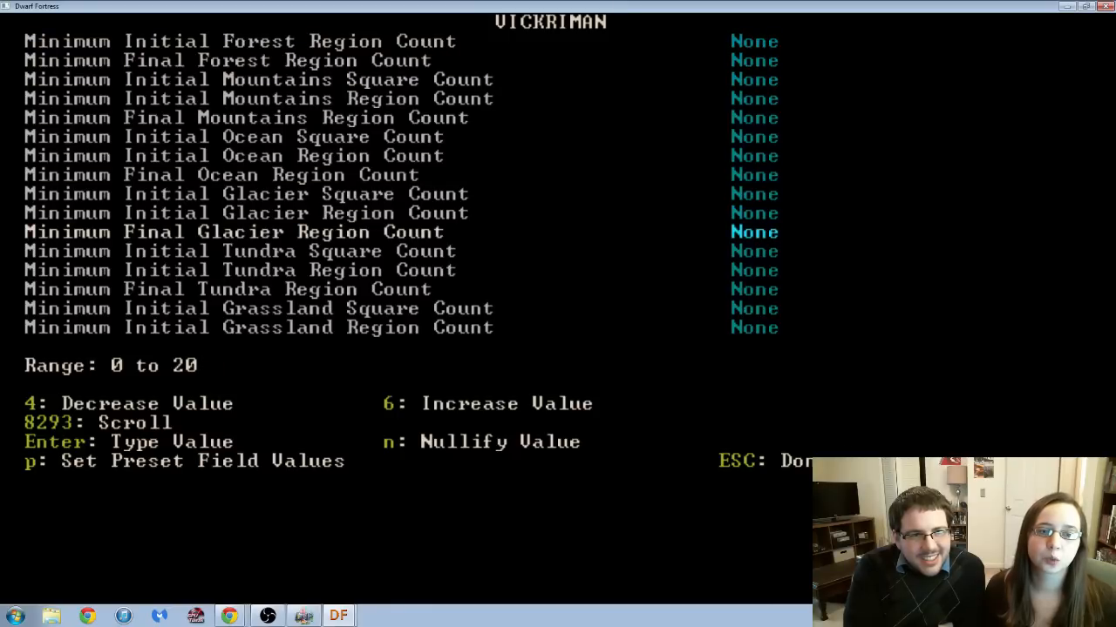
scroll("down", 3)
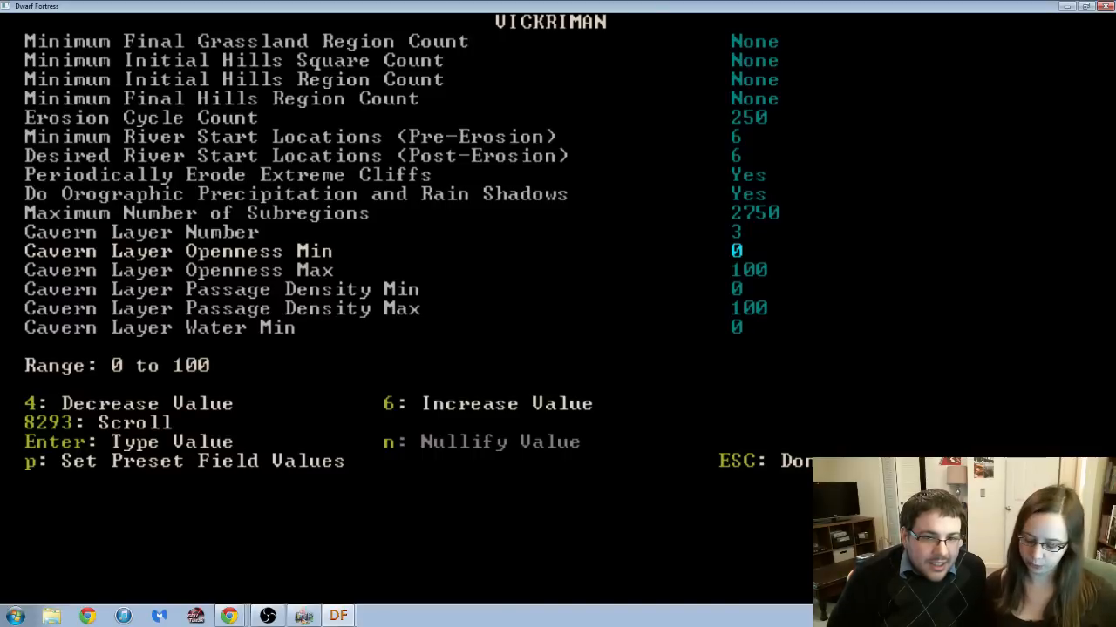
type("100")
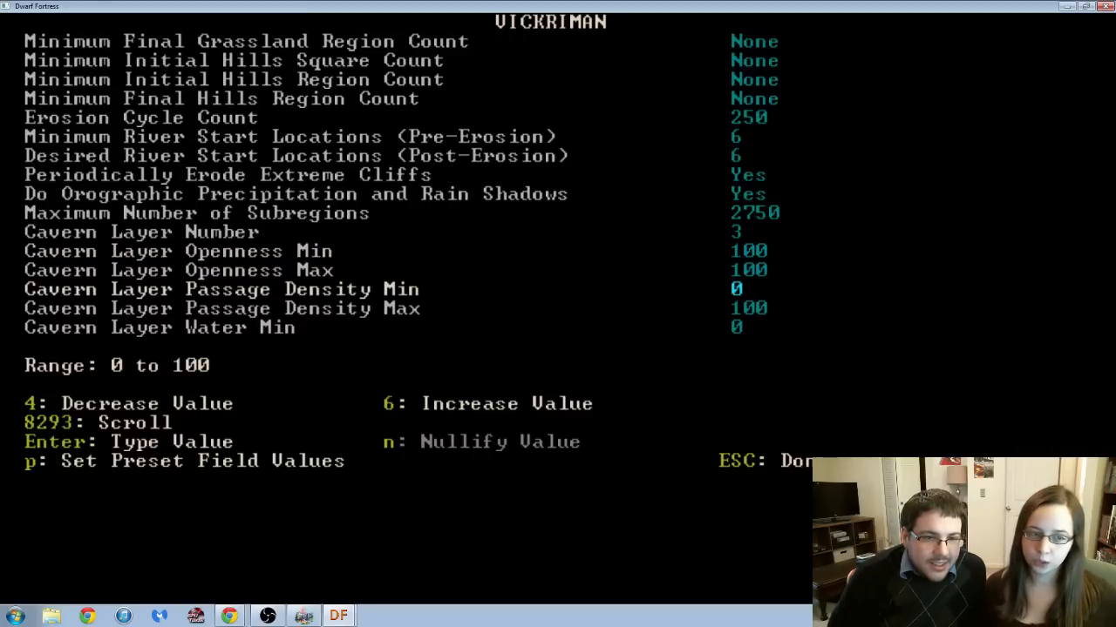
key("Enter")
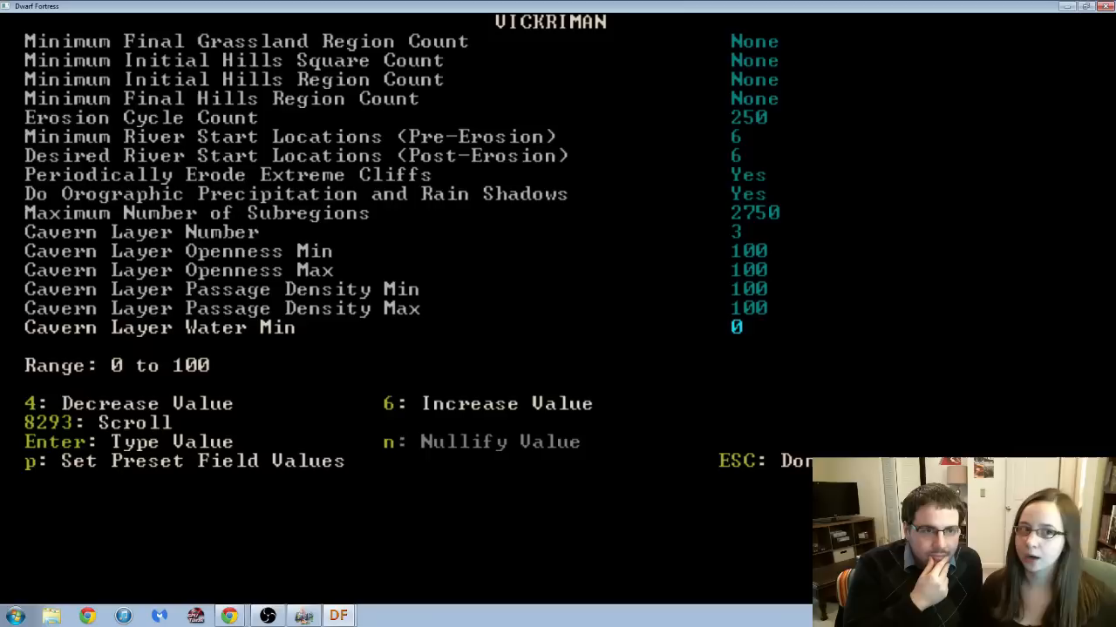
scroll("down", 3)
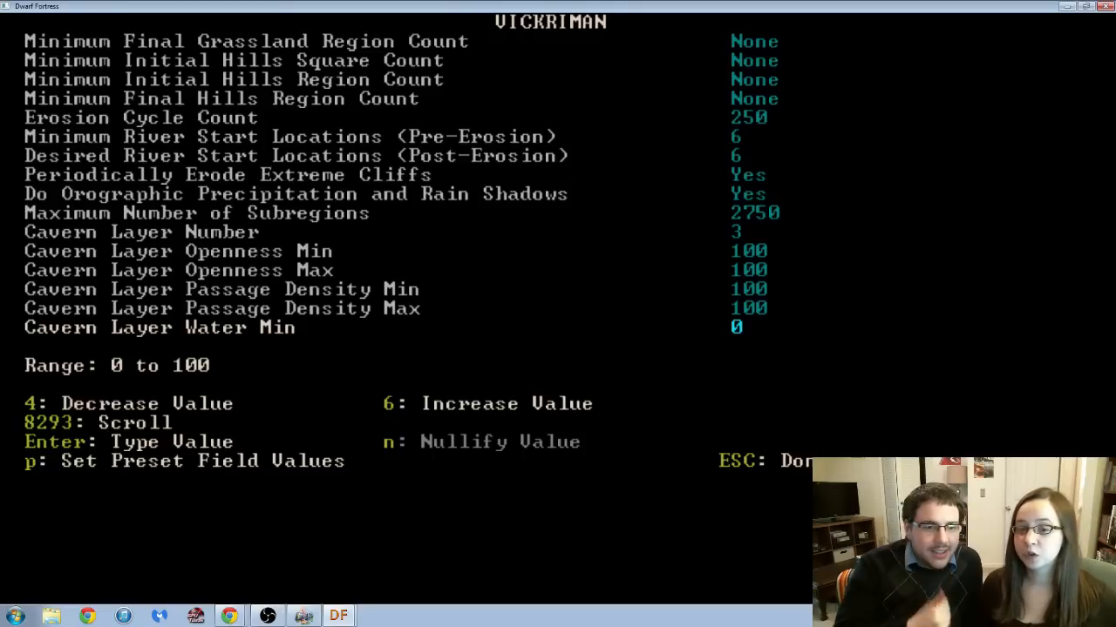
scroll("down", 3)
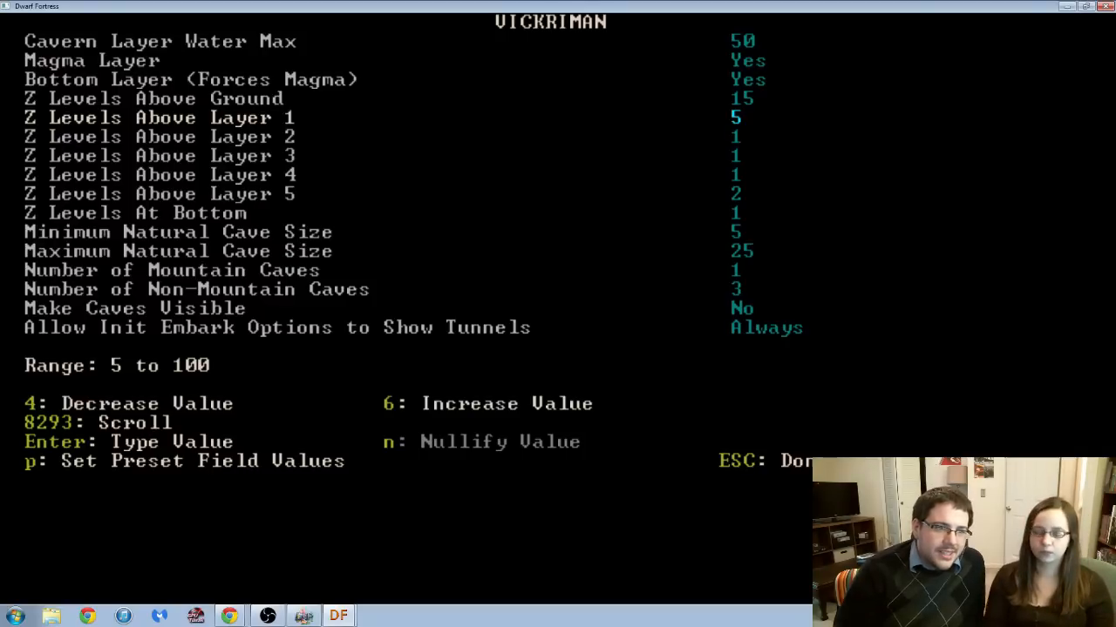
Enter 20 as the new Z Levels Above Layer 1 value.
key("enter")
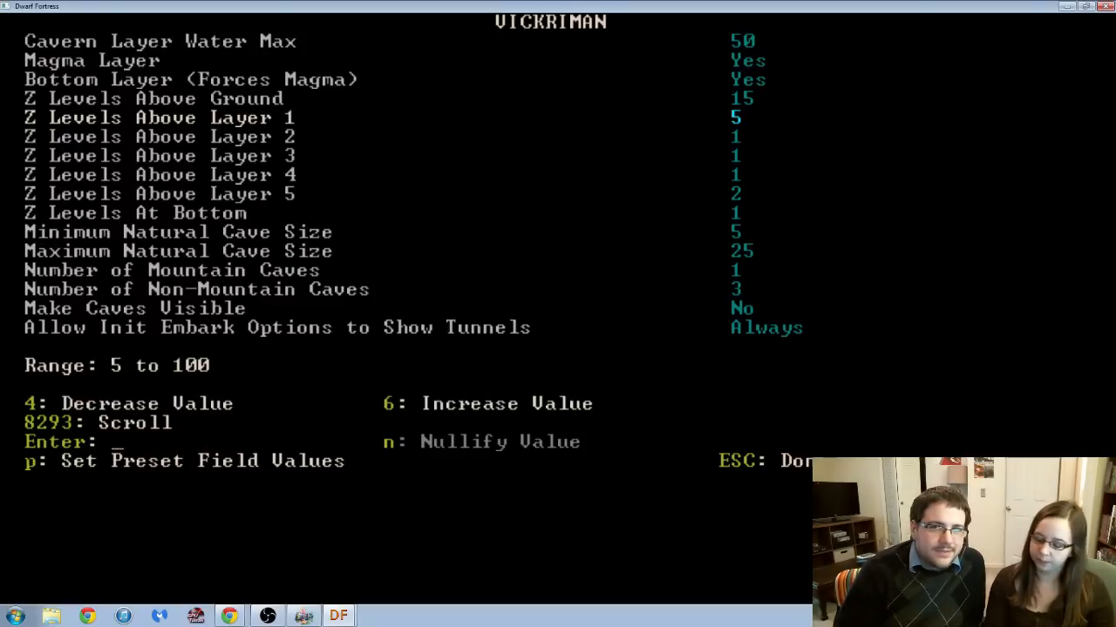
type("20")
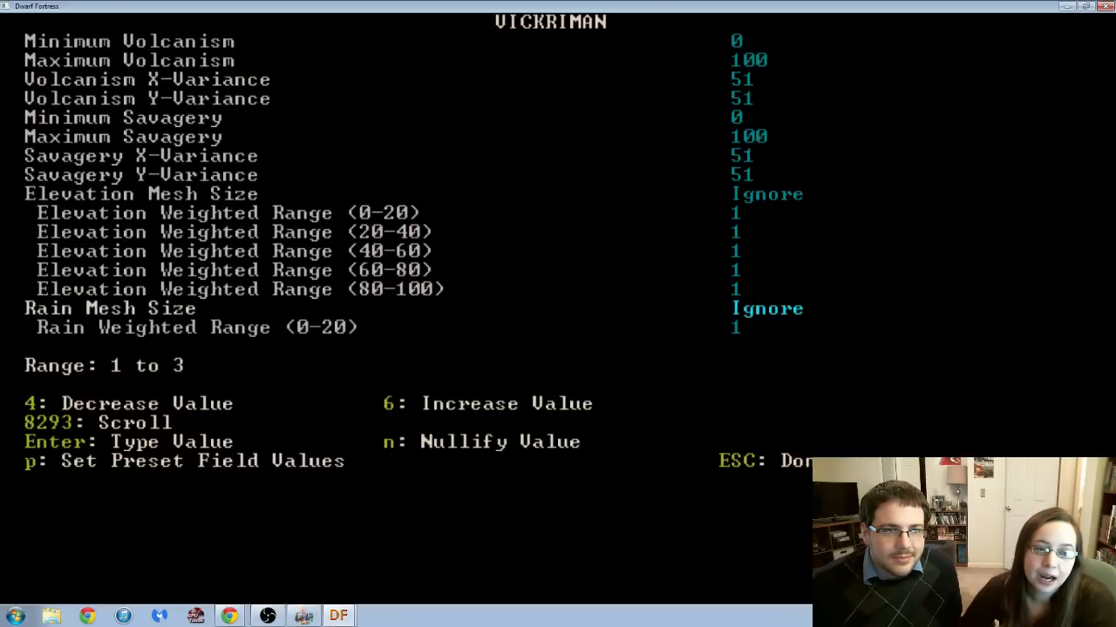
Scroll down to the drainage and savagery weighted range entries at the list's bottom.
scroll("down", 3)
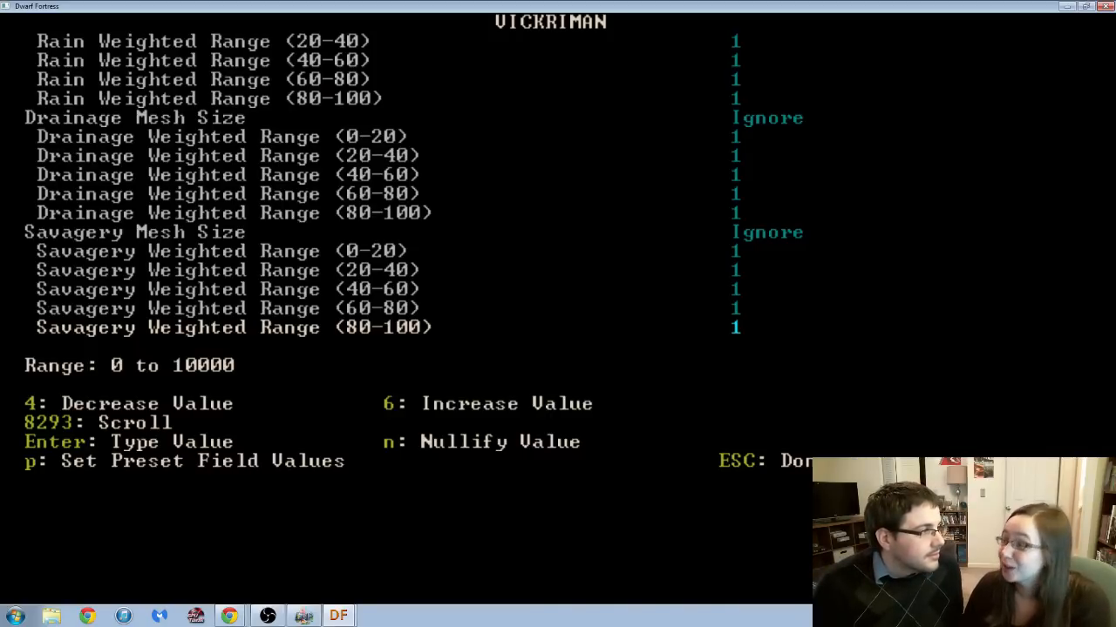
scroll("down", 3)
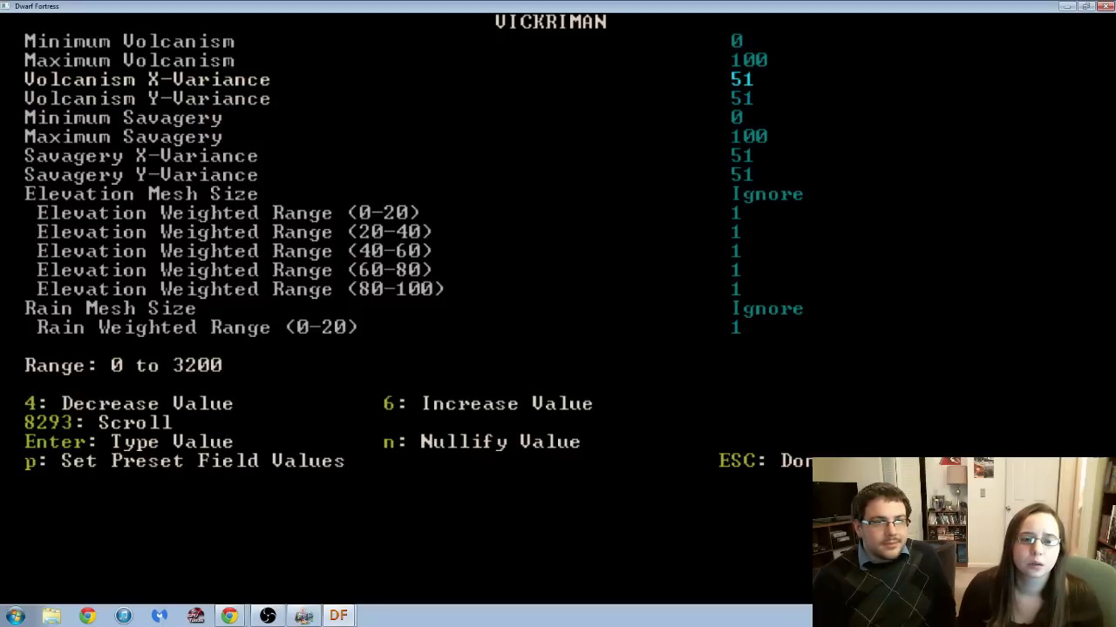
key("enter")
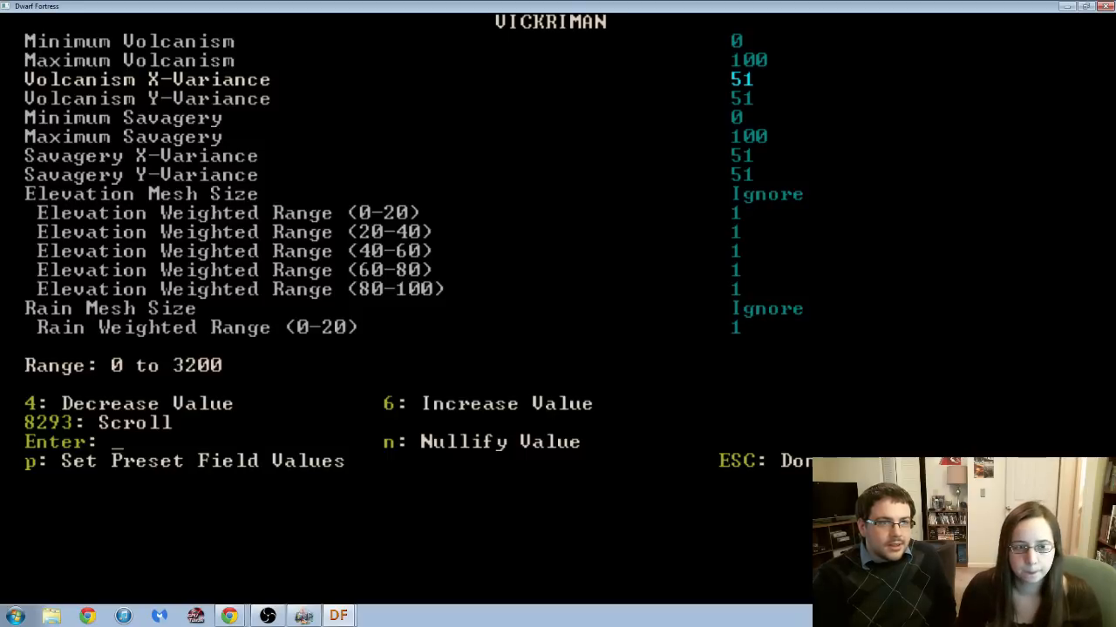
Enter 3200 as the volcanism X-variance and Y-variance values.
type("3200")
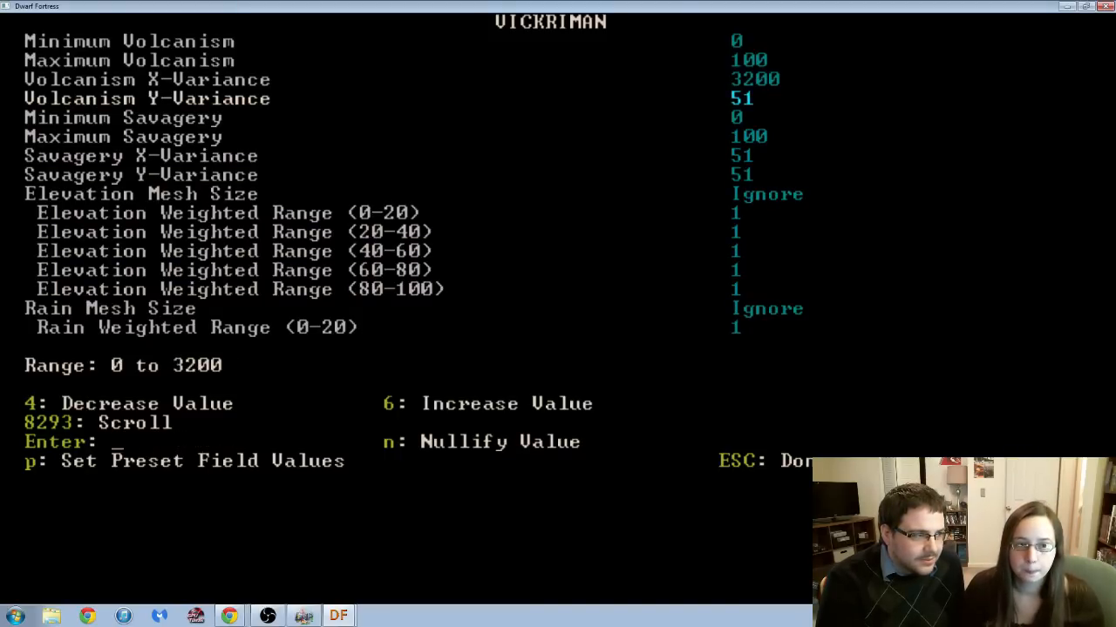
type("3200")
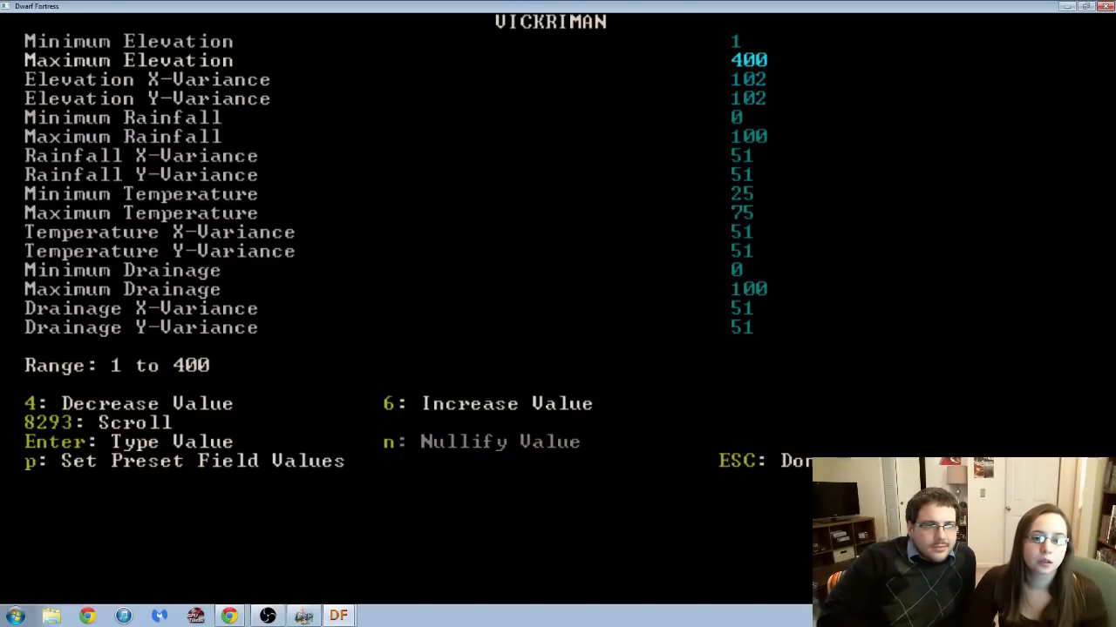
Leave the world parameter screen so the VICKRIMAN world can be generated.
key("Escape")
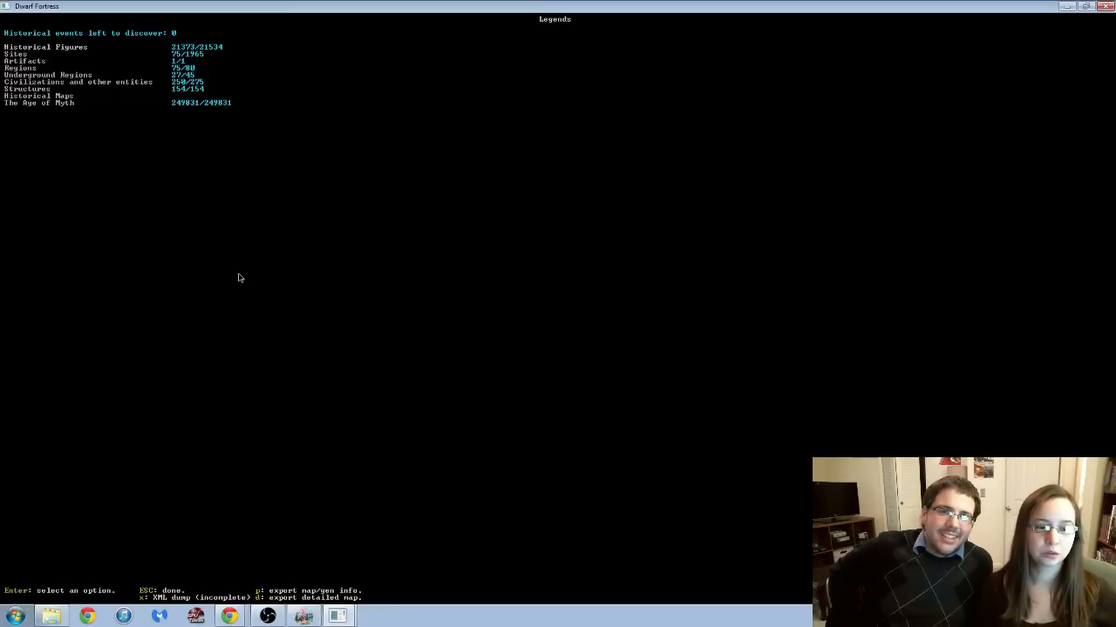
Leave Legends mode and launch Legends Viewer from PyLNP's utilities list.
key("Escape")
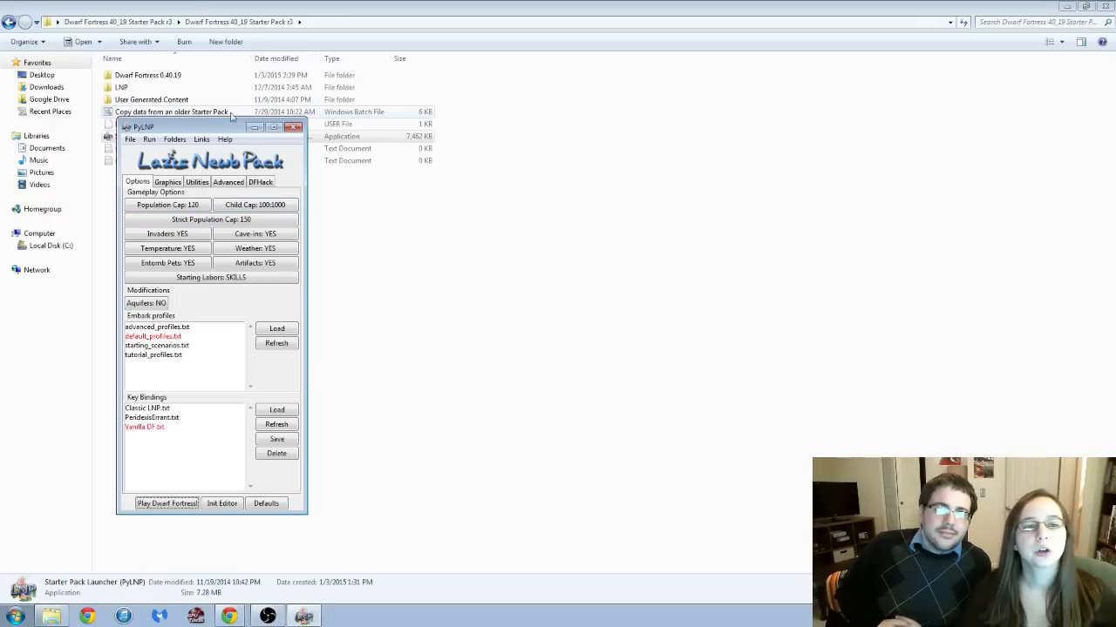
left_click(196, 182)
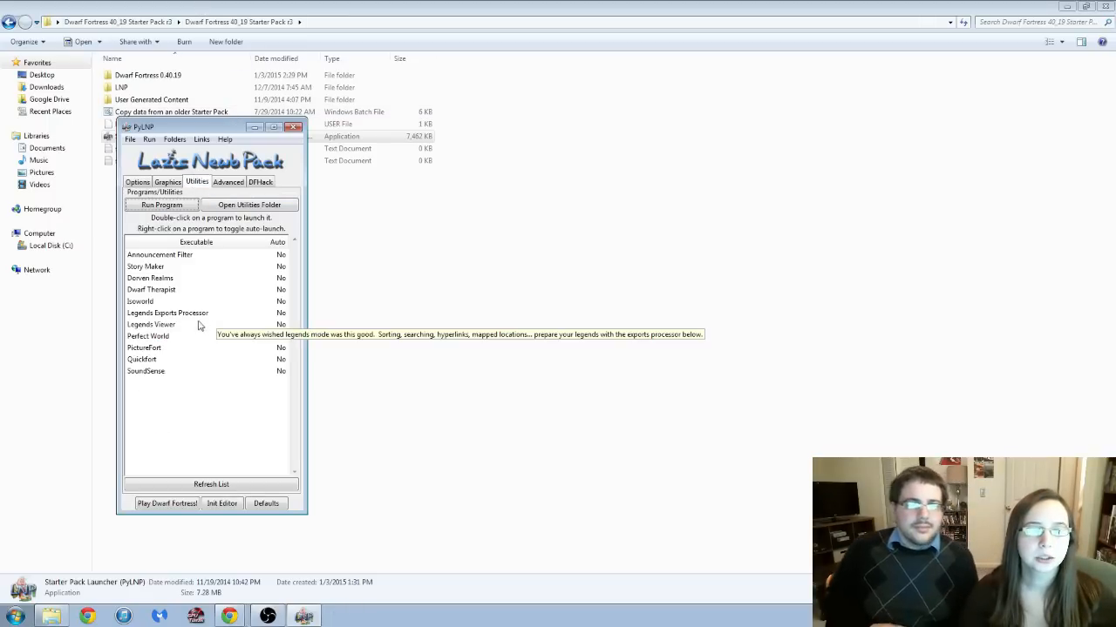
double_click(151, 324)
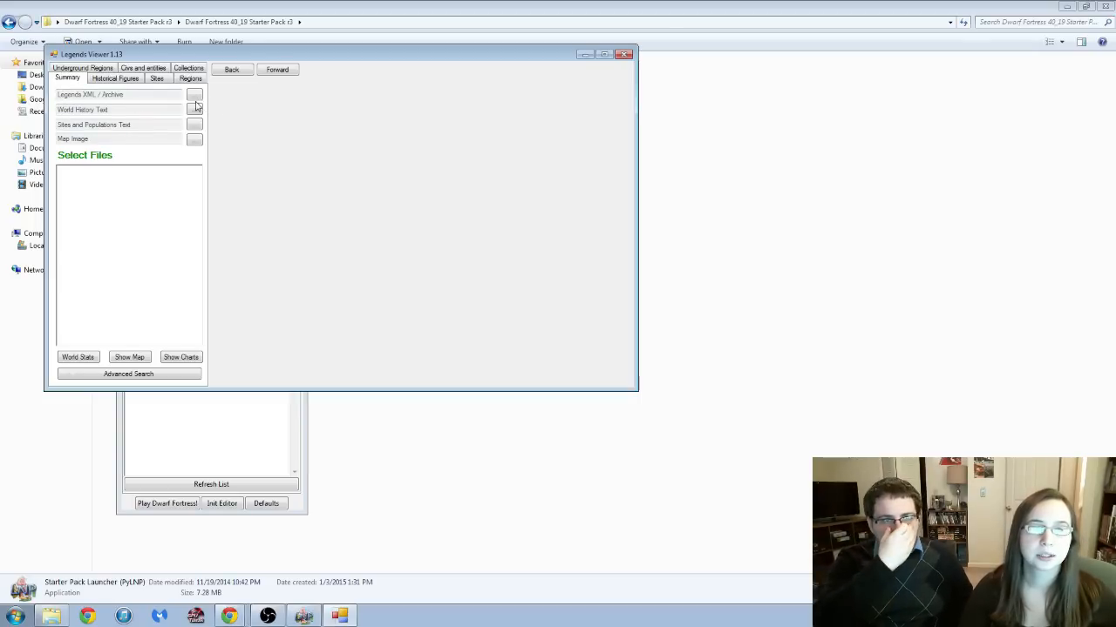
Browse for the exported legends file in the Dwarf Fortress 0.40.19 folder.
left_click(194, 94)
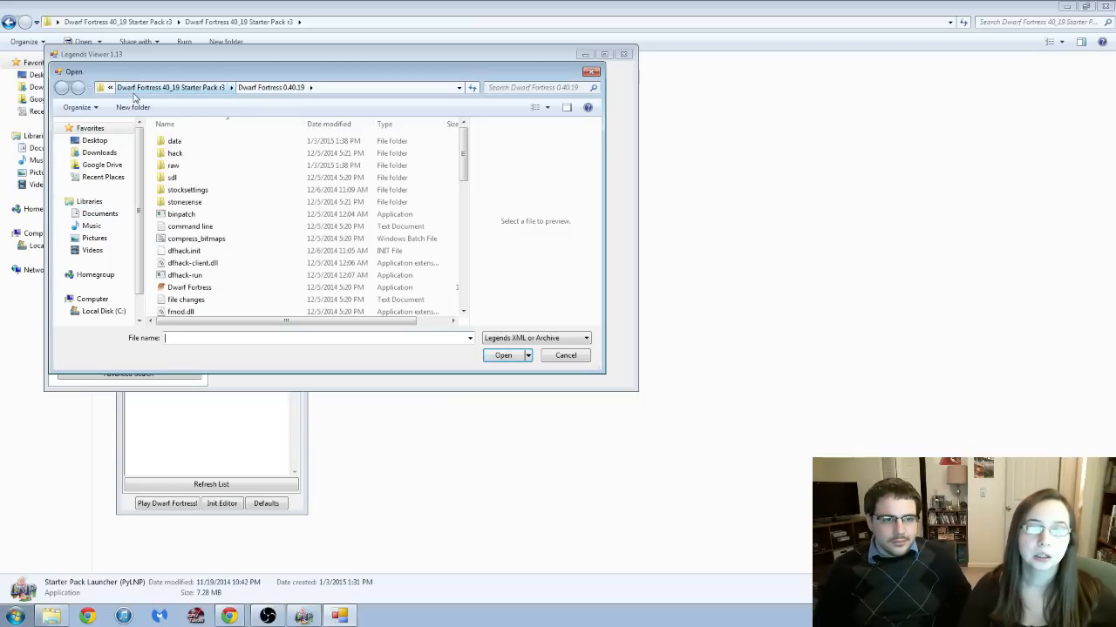
mouse_move(380, 105)
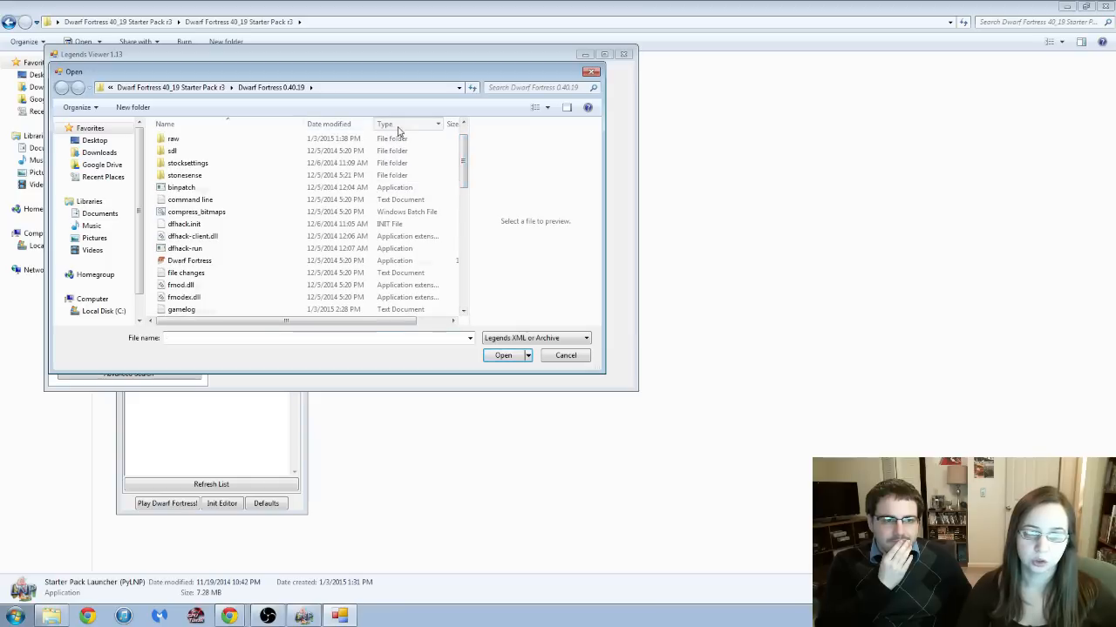
scroll("down", 3)
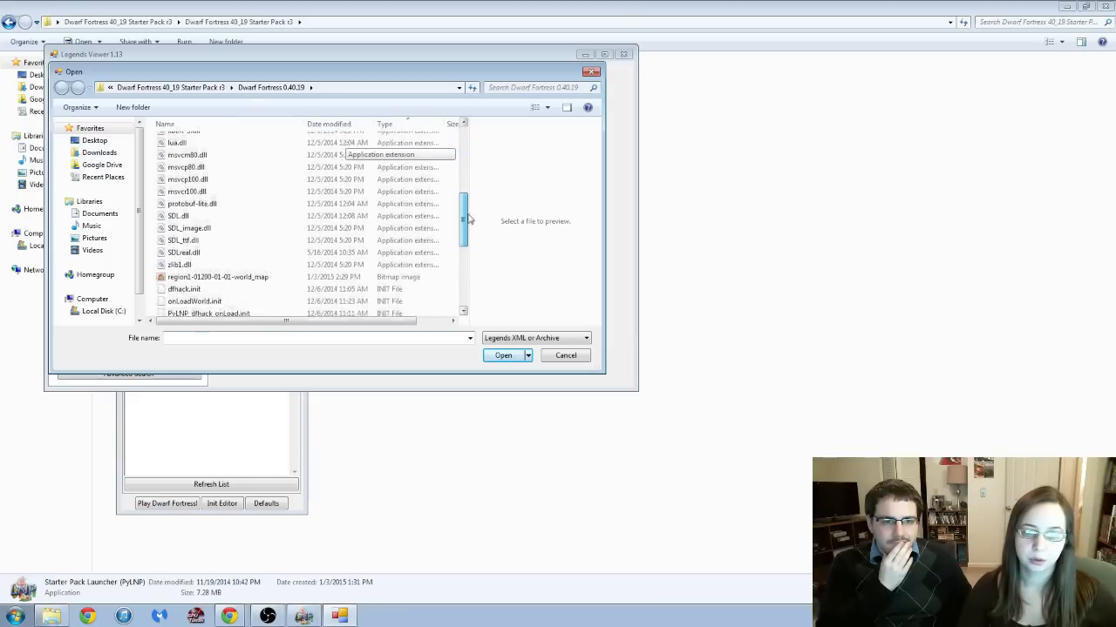
scroll("down", 3)
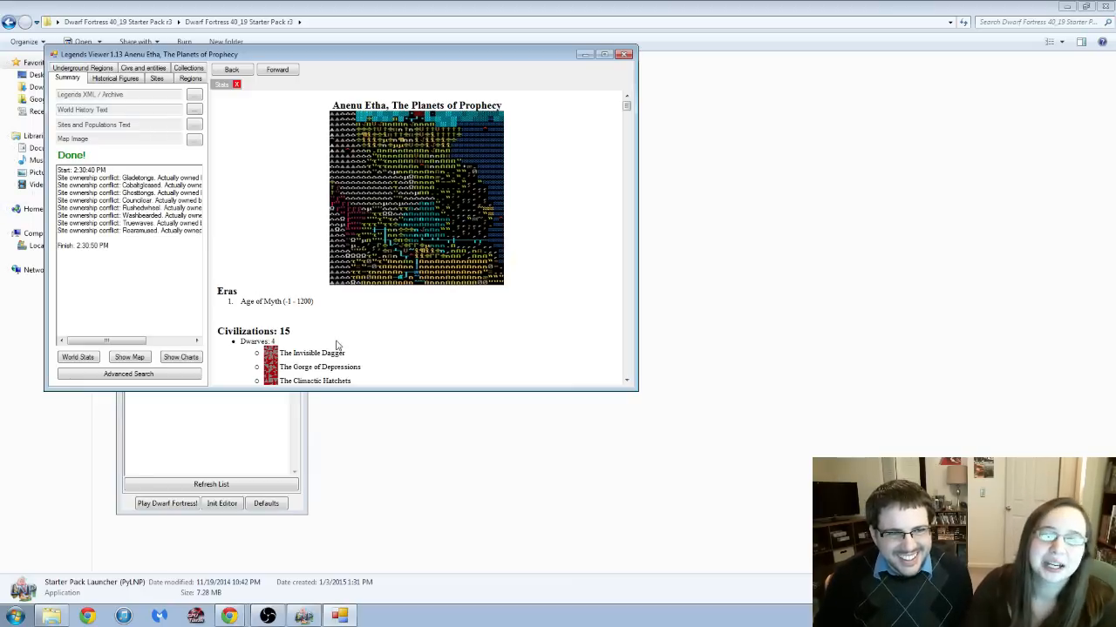
scroll("down", 3)
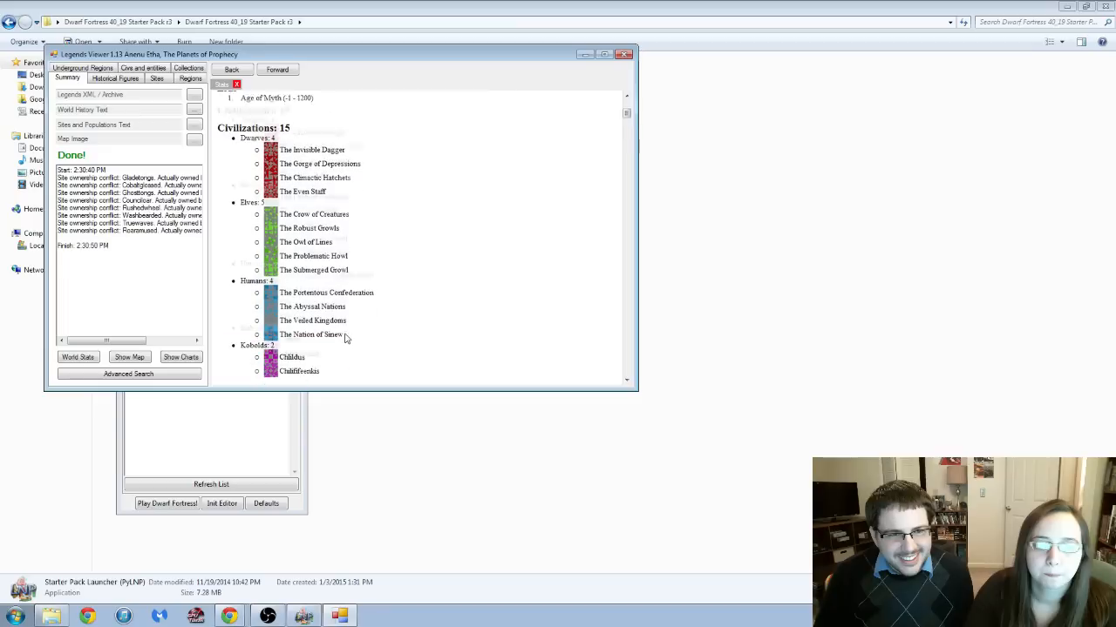
scroll("down", 3)
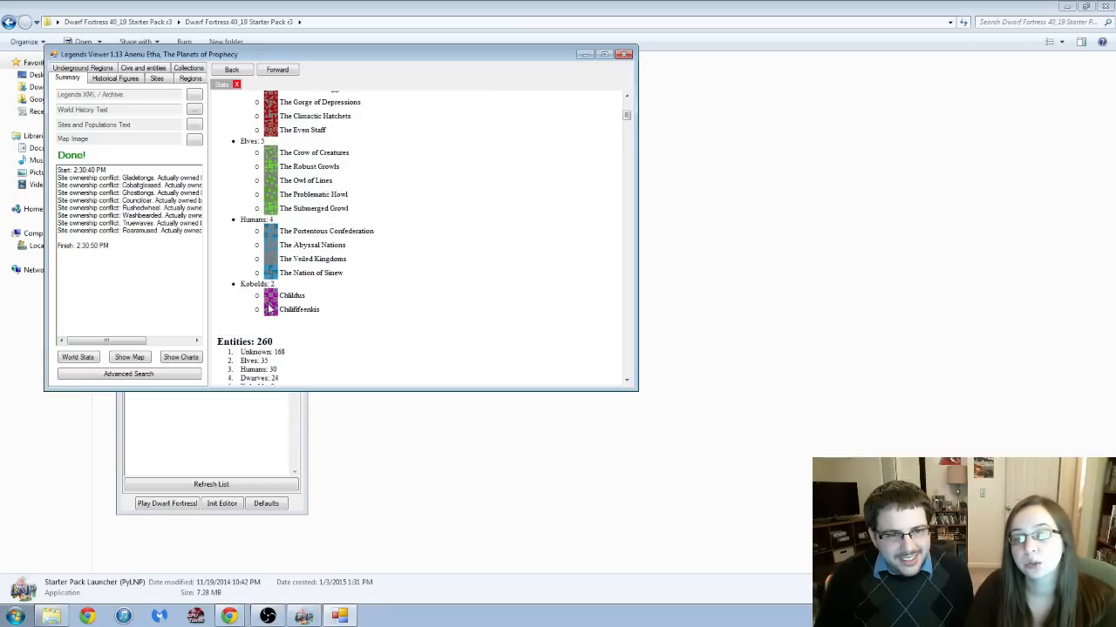
mouse_move(298, 322)
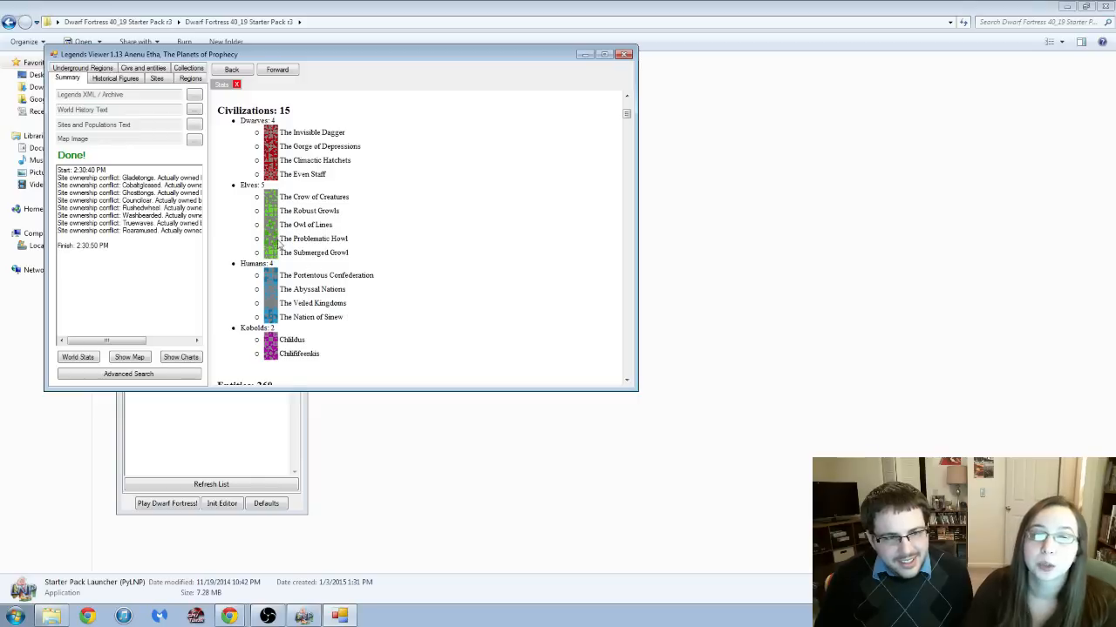
mouse_move(295, 287)
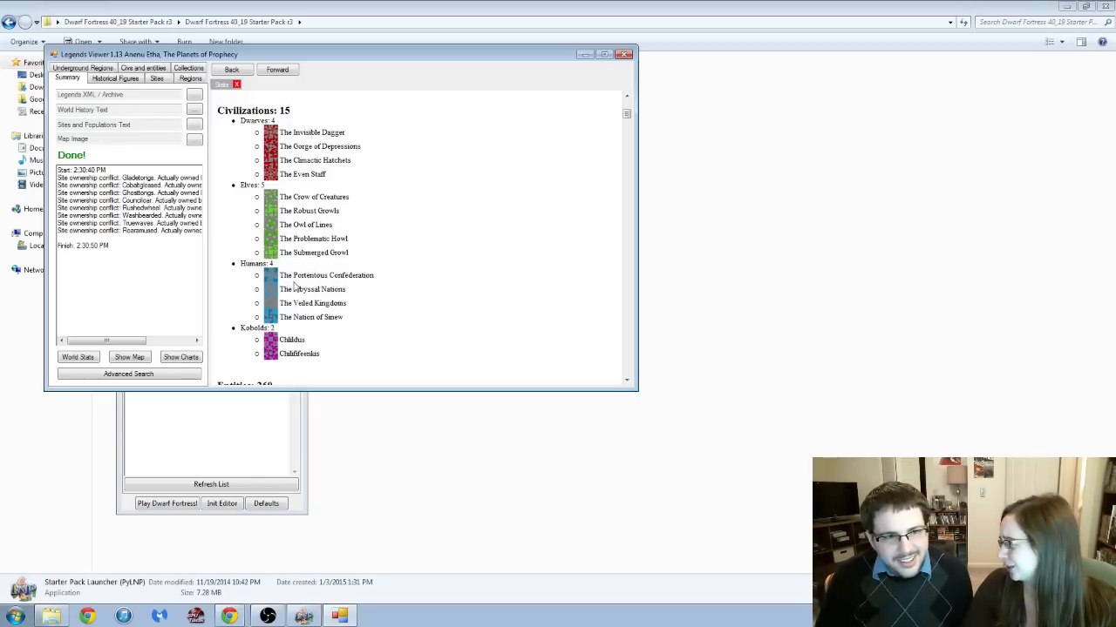
mouse_move(476, 282)
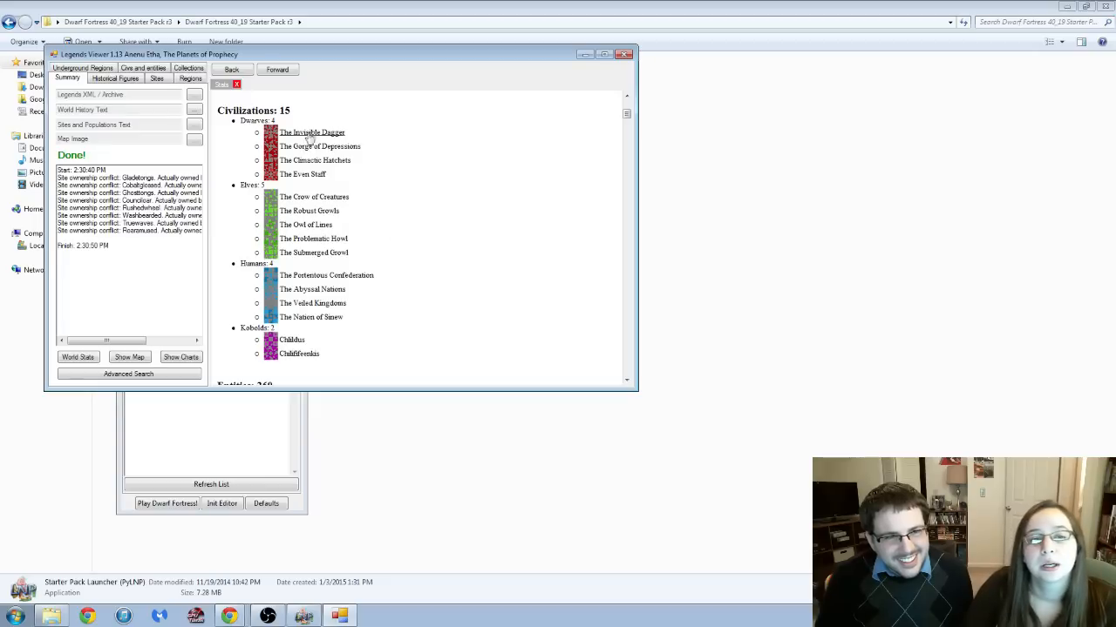
mouse_move(391, 335)
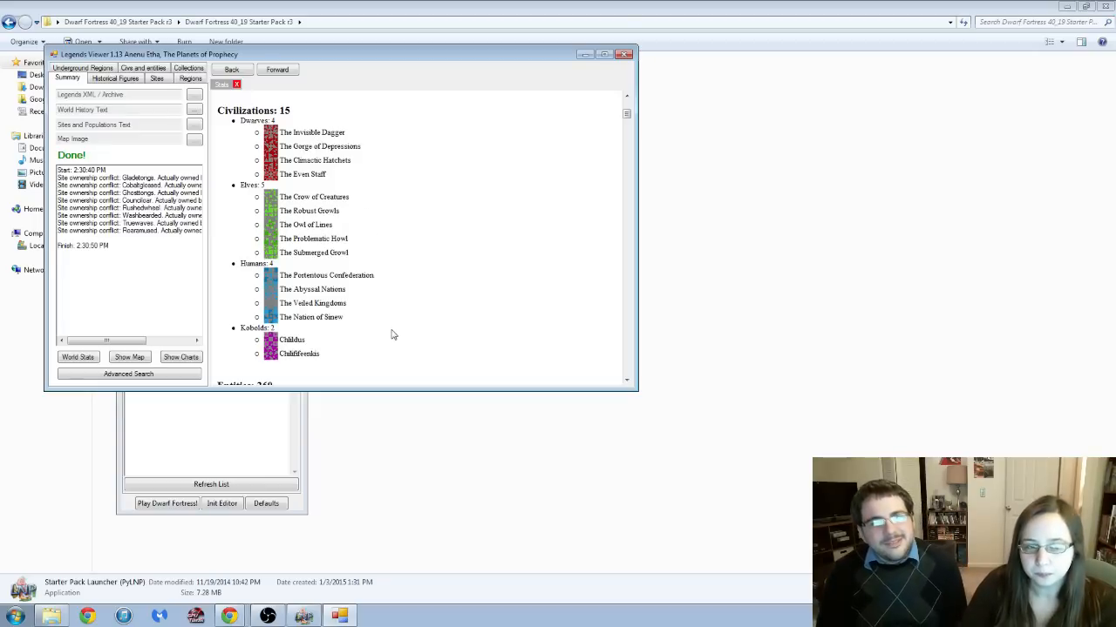
mouse_move(400, 339)
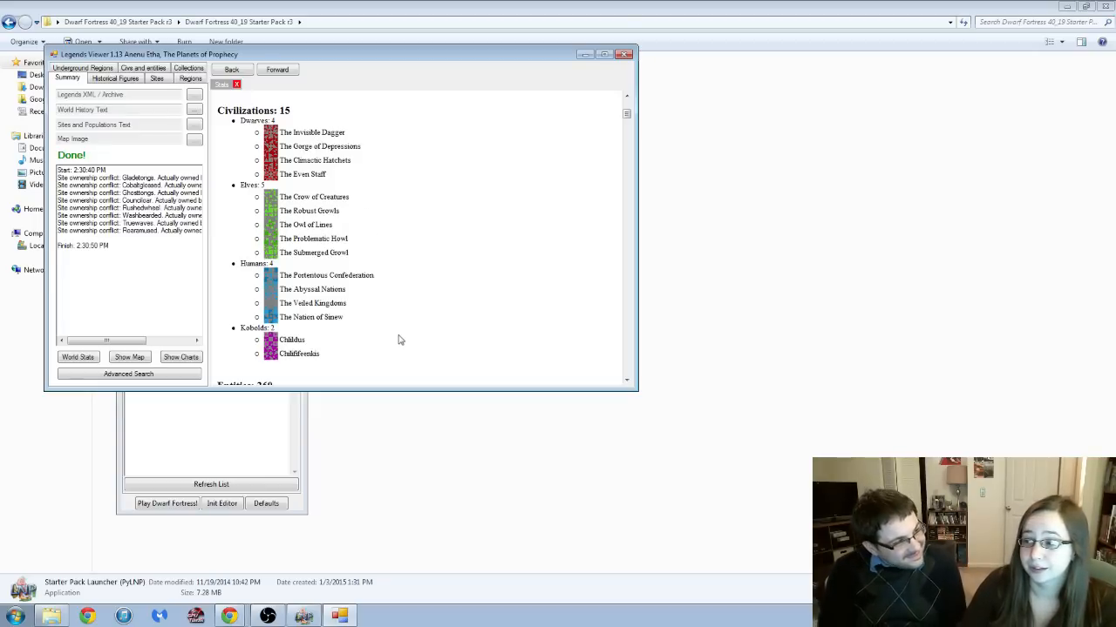
mouse_move(414, 326)
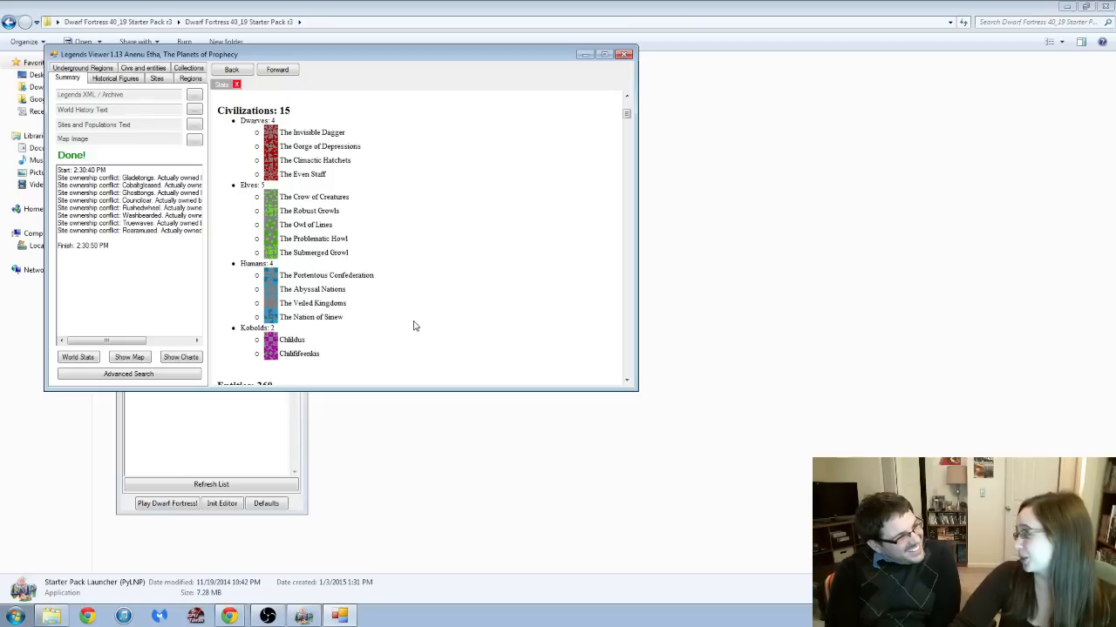
mouse_move(367, 231)
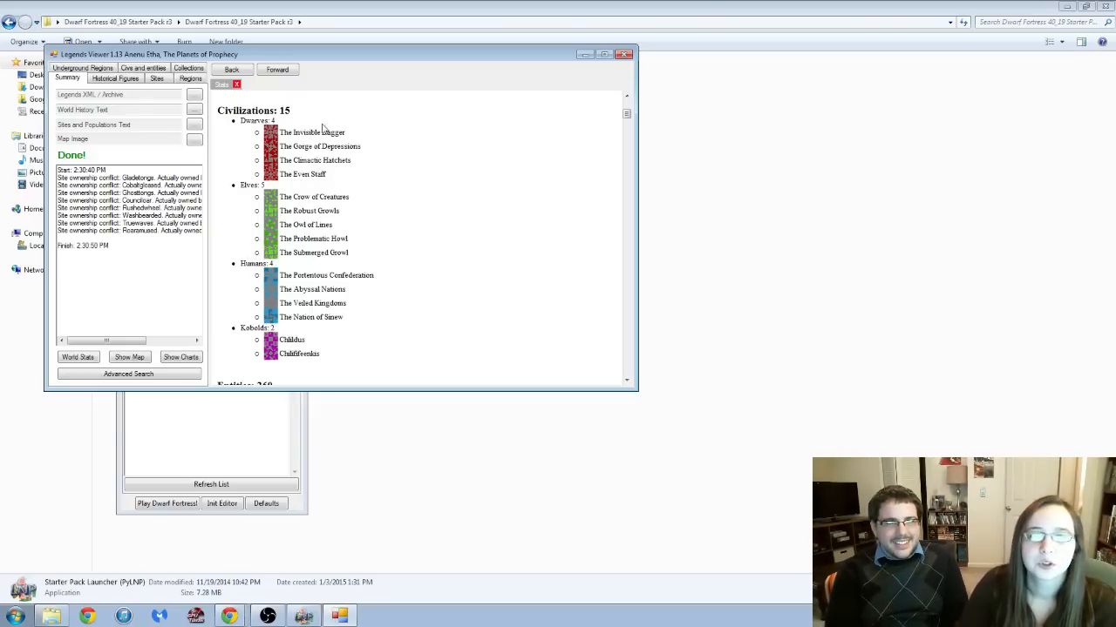
Read The Invisible Dagger's page down past its 24 kings to worships and wars.
left_click(311, 131)
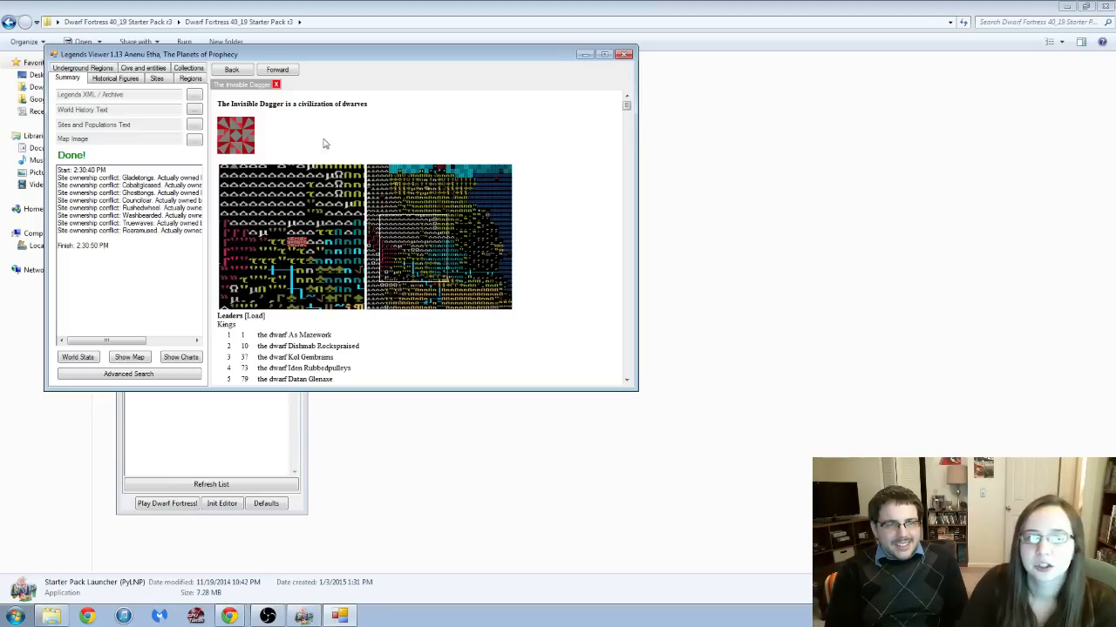
mouse_move(375, 368)
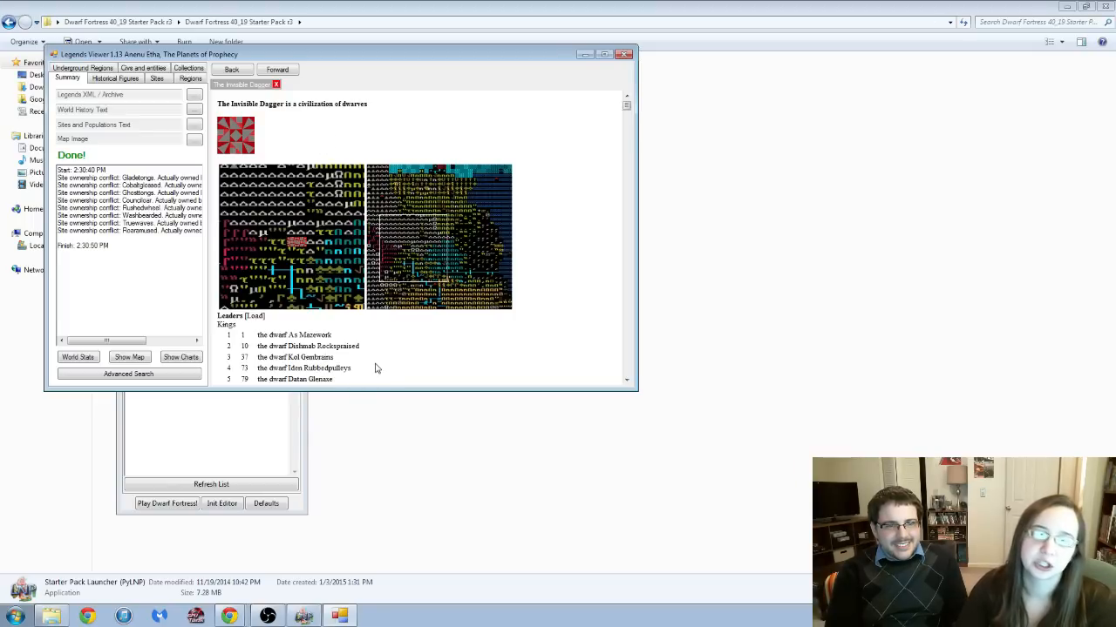
scroll("down", 3)
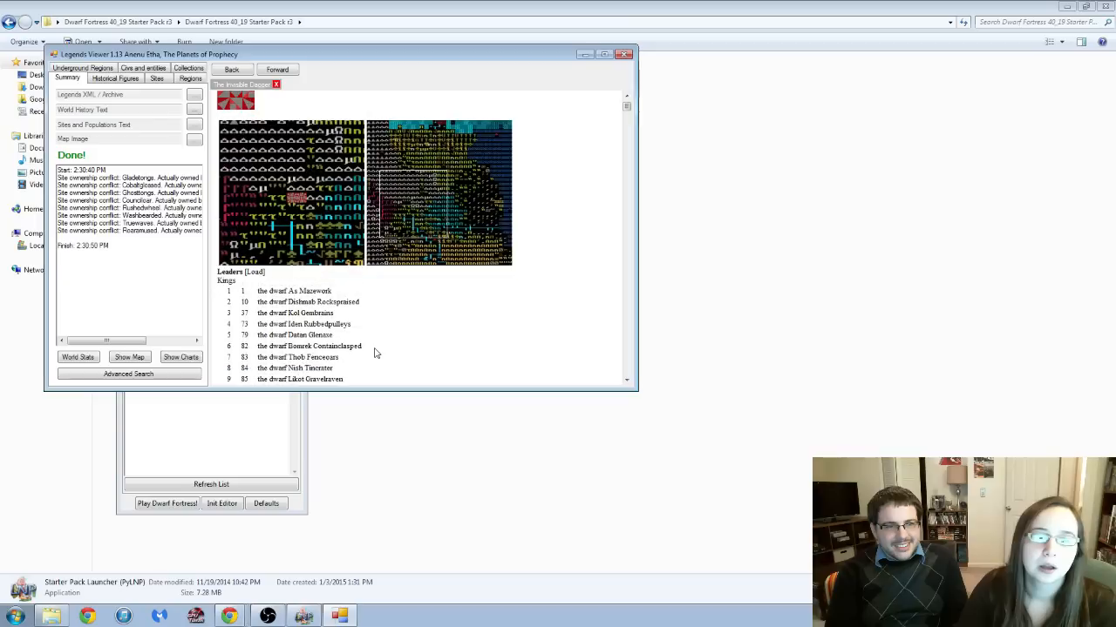
mouse_move(259, 318)
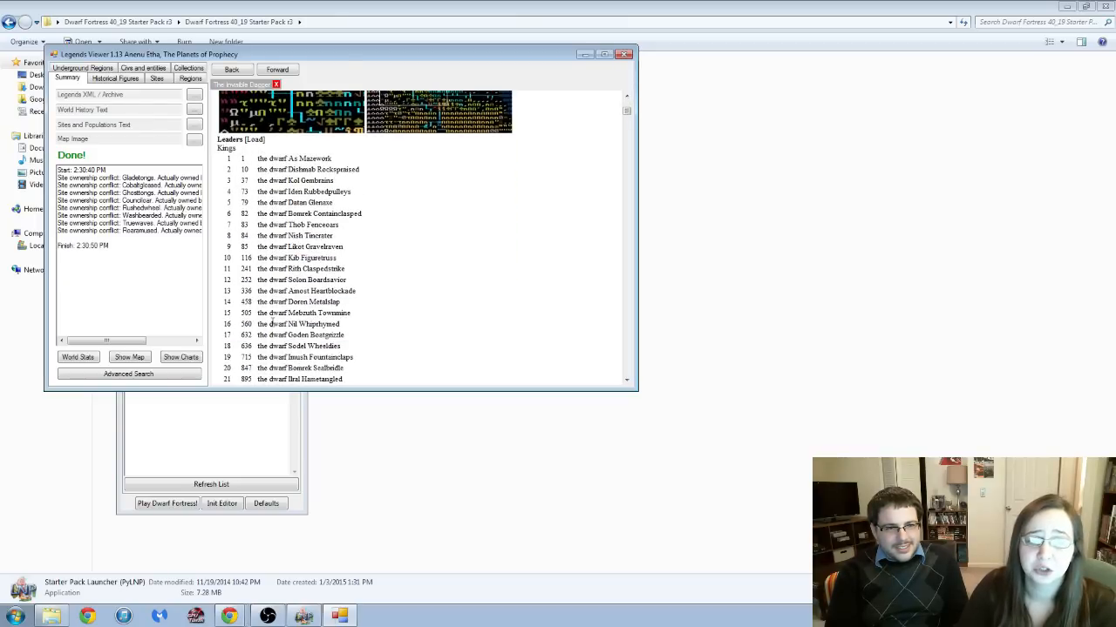
scroll("down", 3)
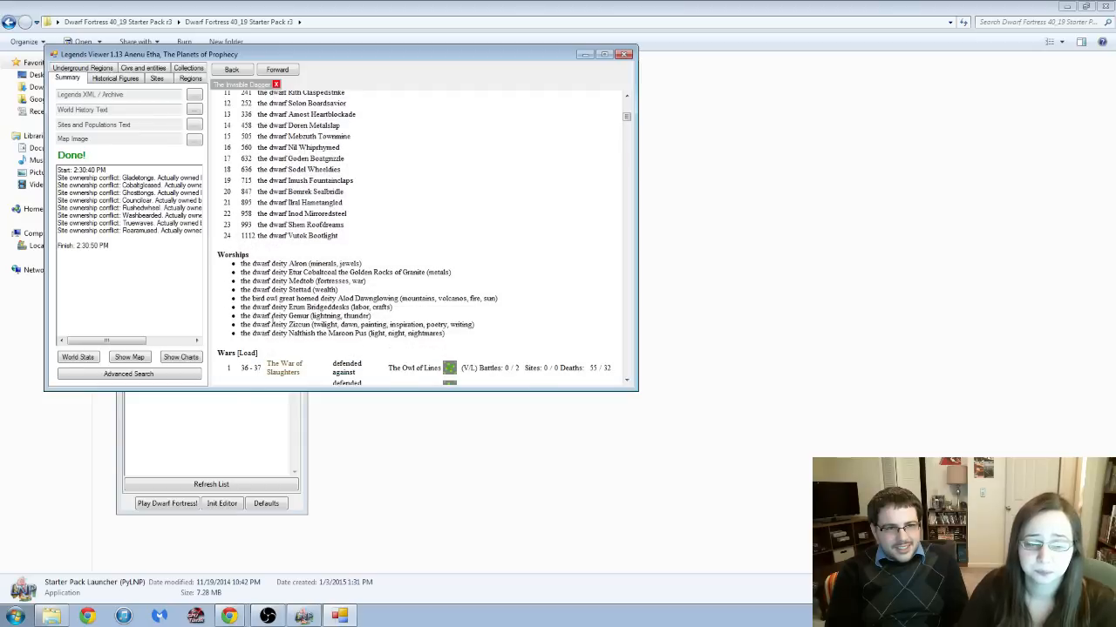
scroll("down", 3)
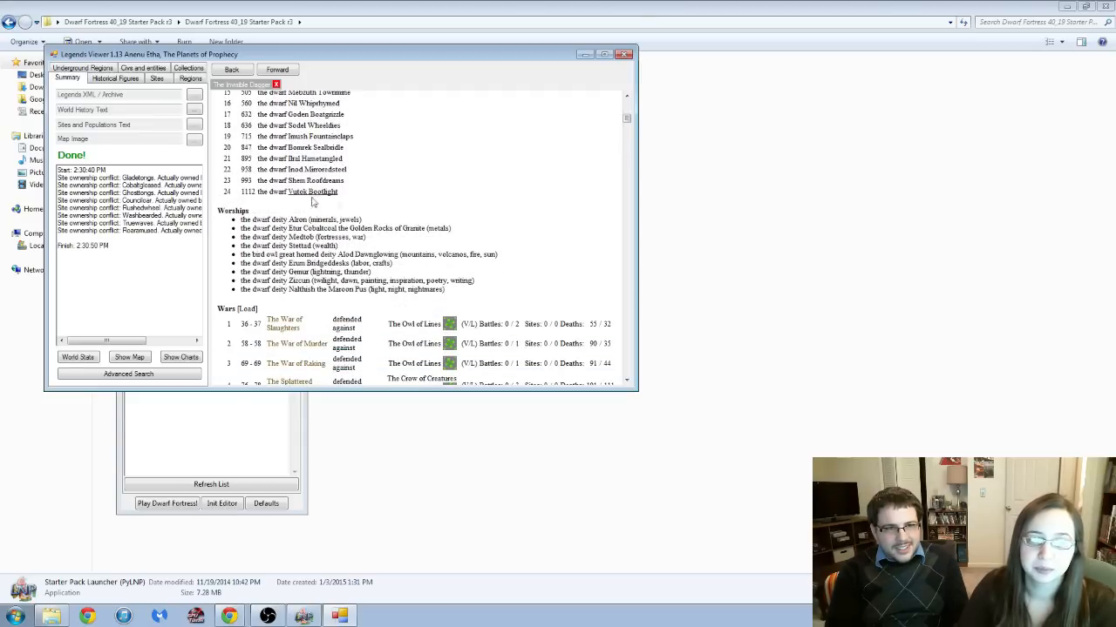
mouse_move(550, 261)
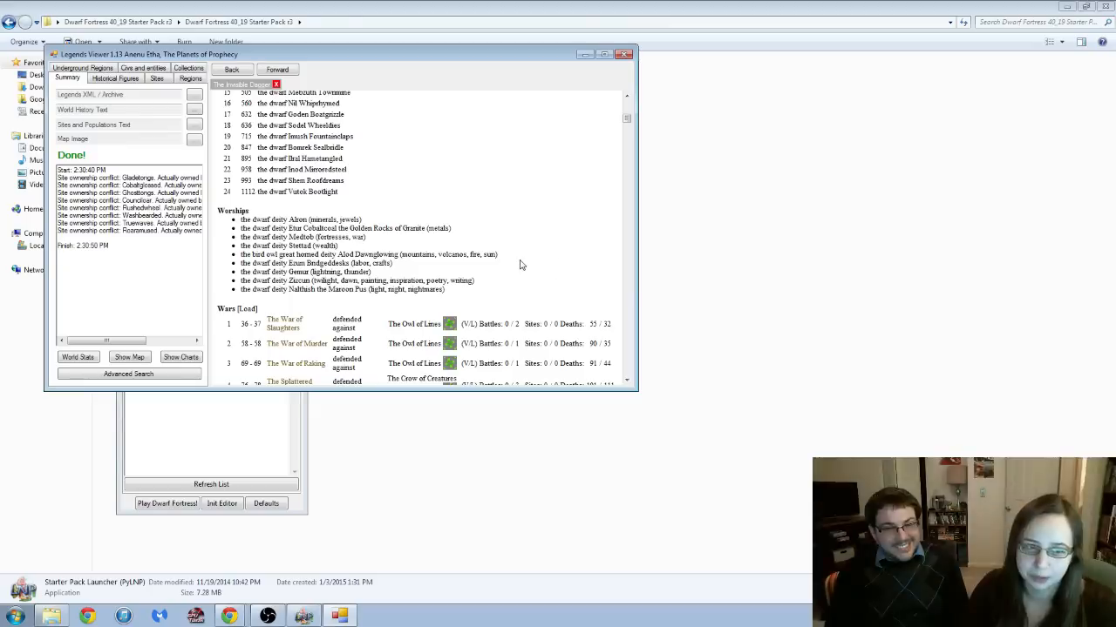
Browse The Invisible Dagger's site history and event log, then go back to the civilizations list.
scroll("down", 3)
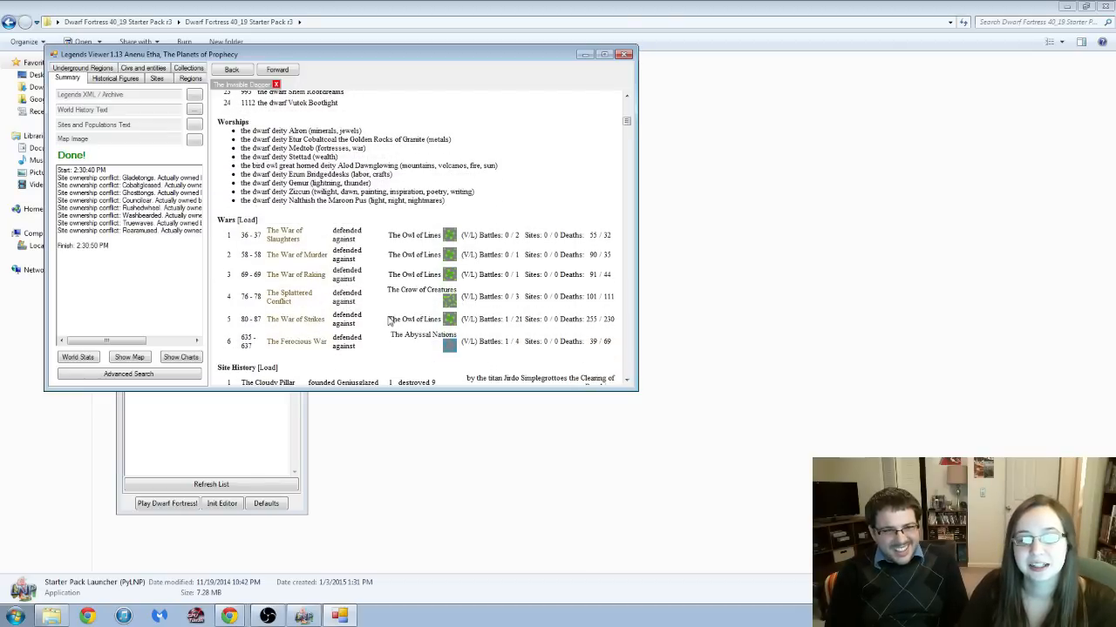
mouse_move(421, 305)
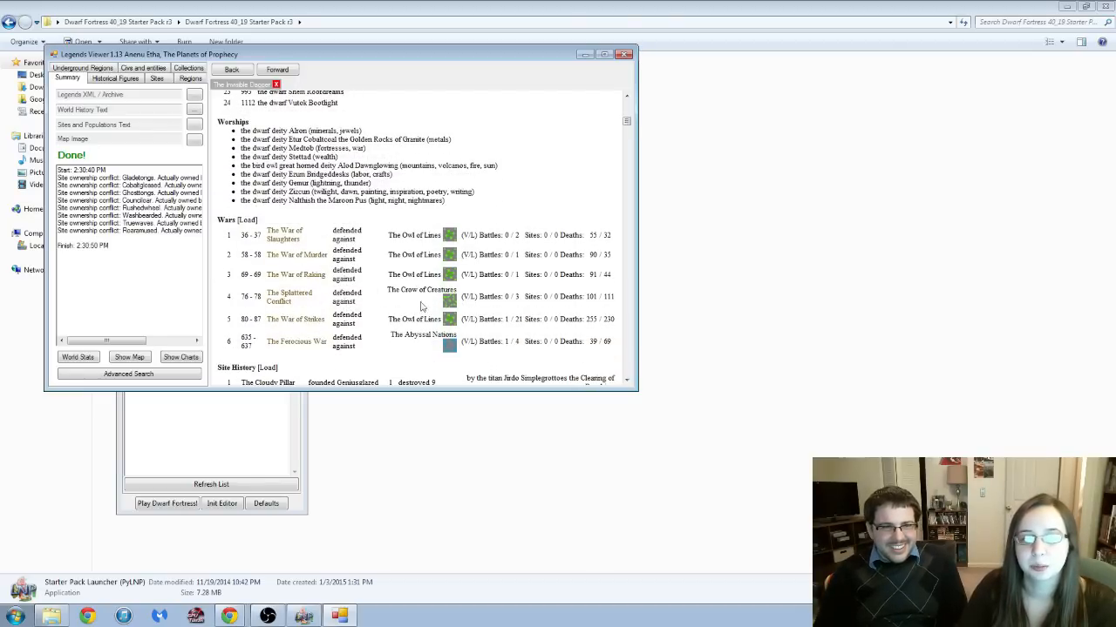
mouse_move(372, 327)
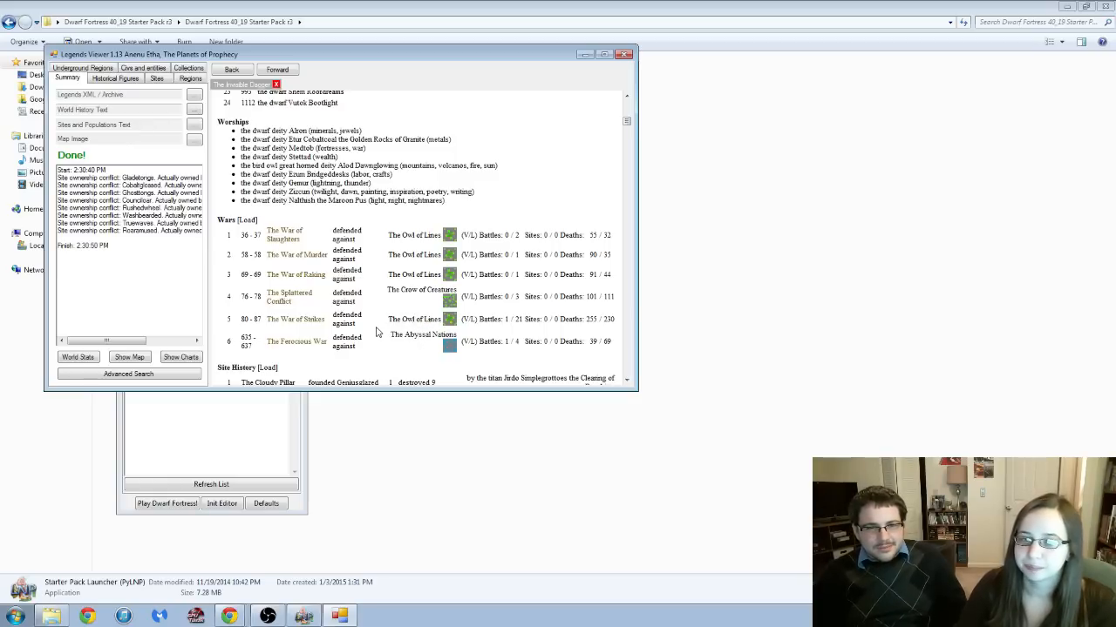
mouse_move(366, 321)
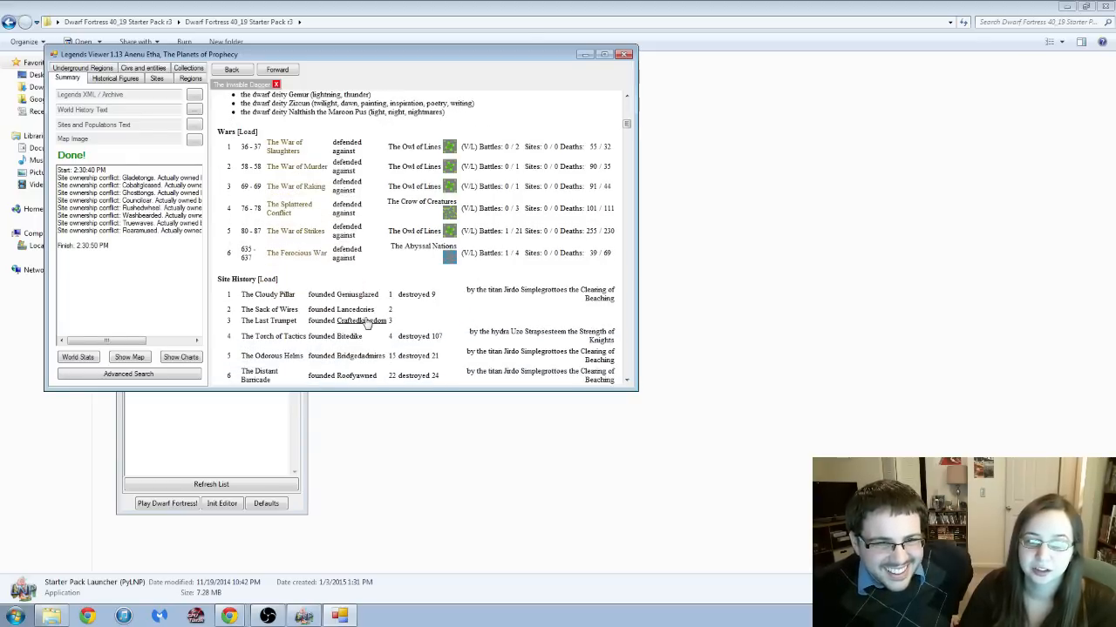
scroll("down", 3)
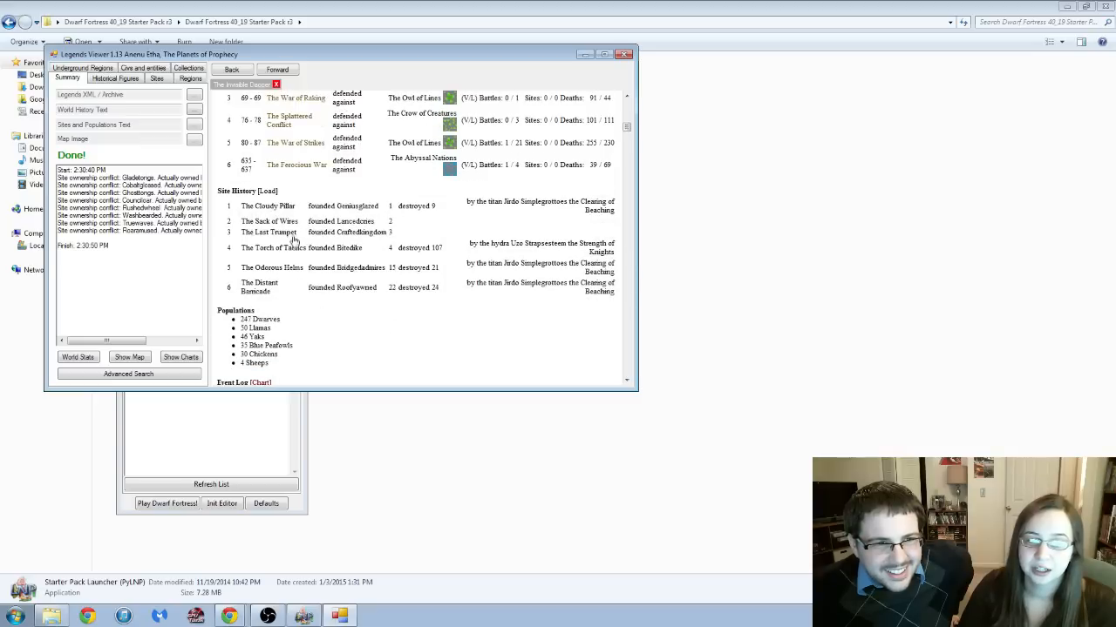
mouse_move(348, 298)
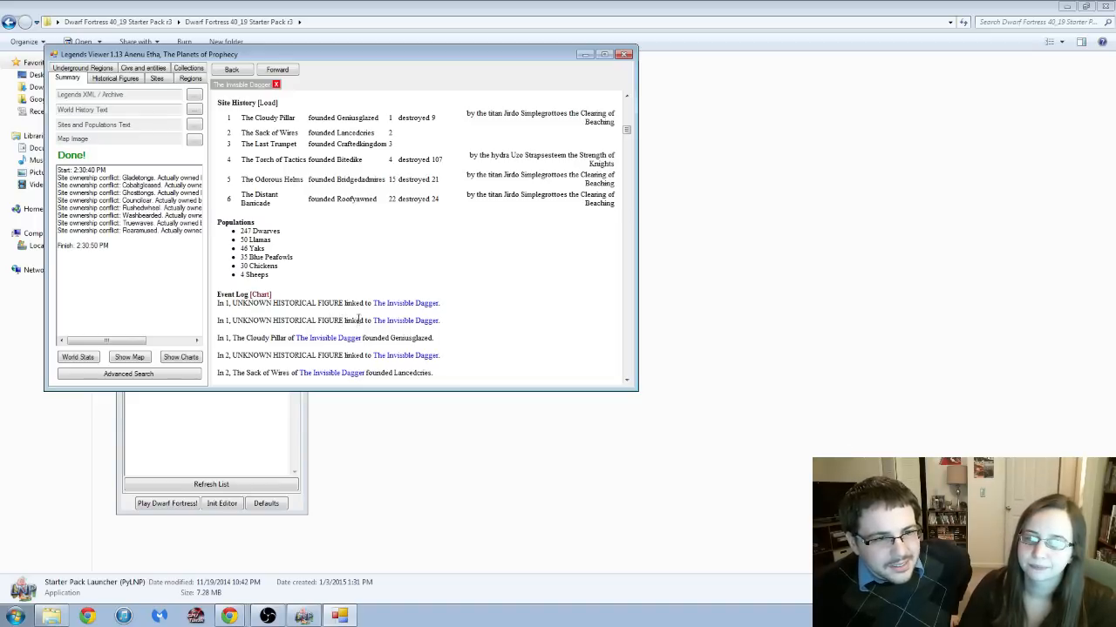
mouse_move(451, 317)
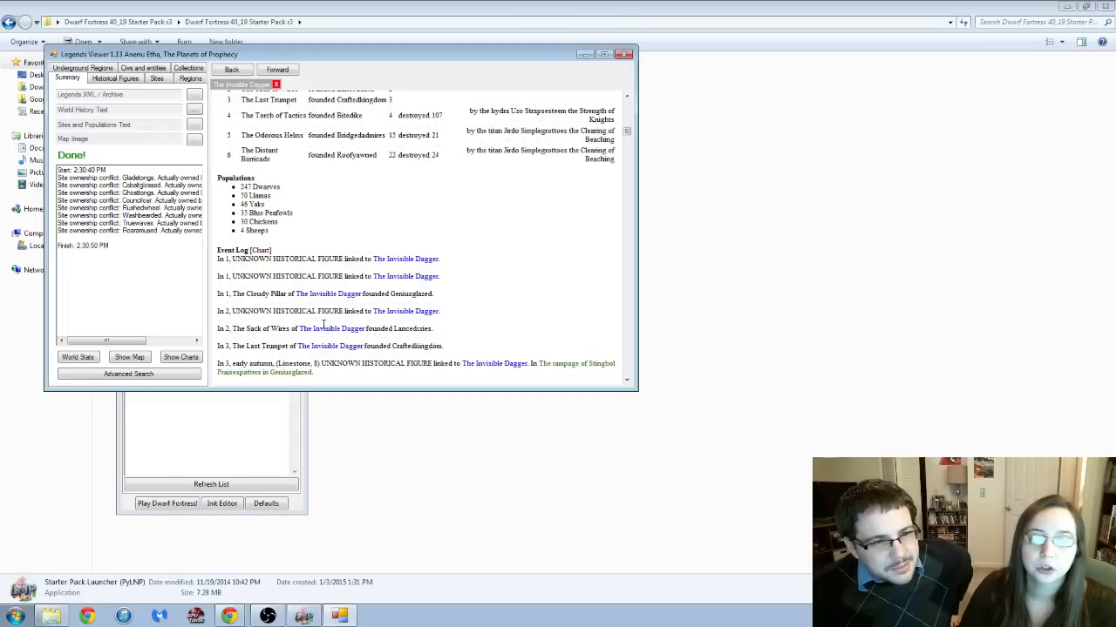
scroll("down", 3)
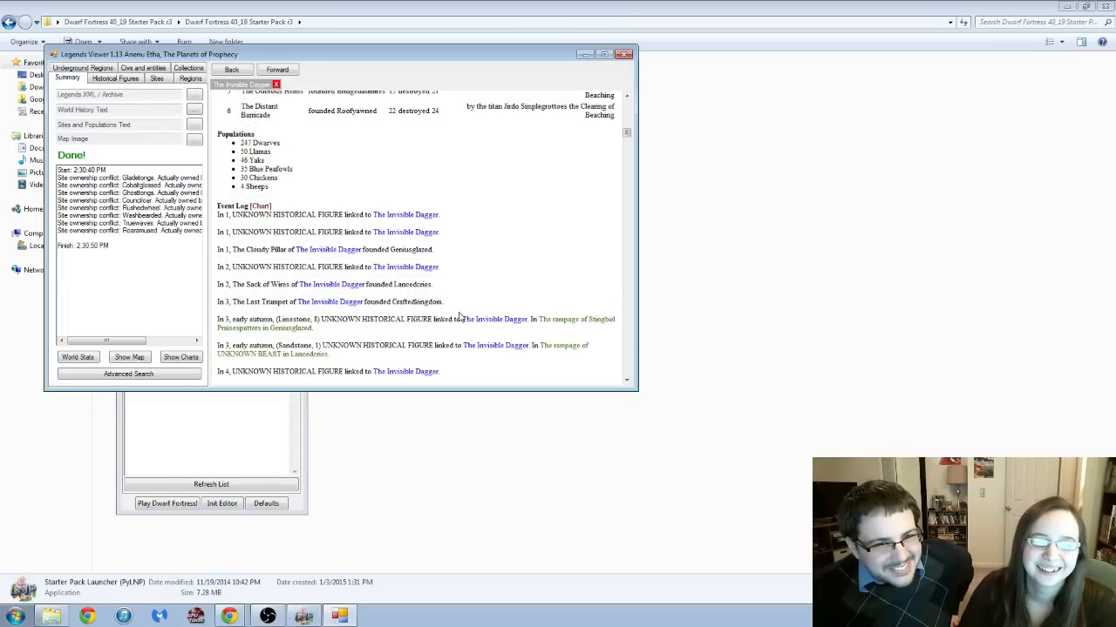
scroll("down", 3)
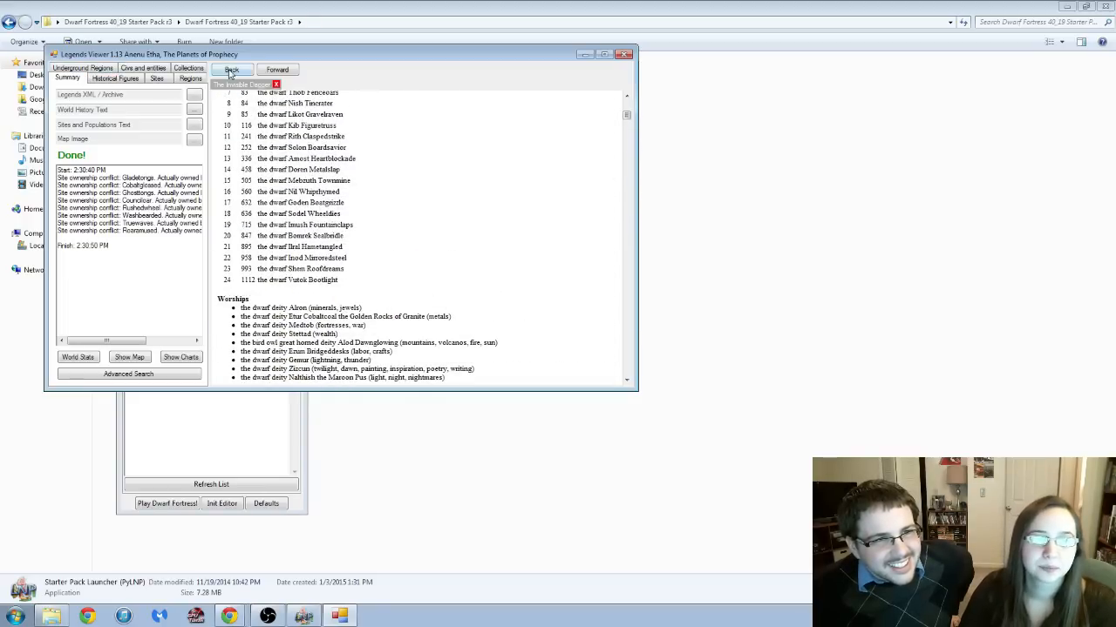
left_click(232, 70)
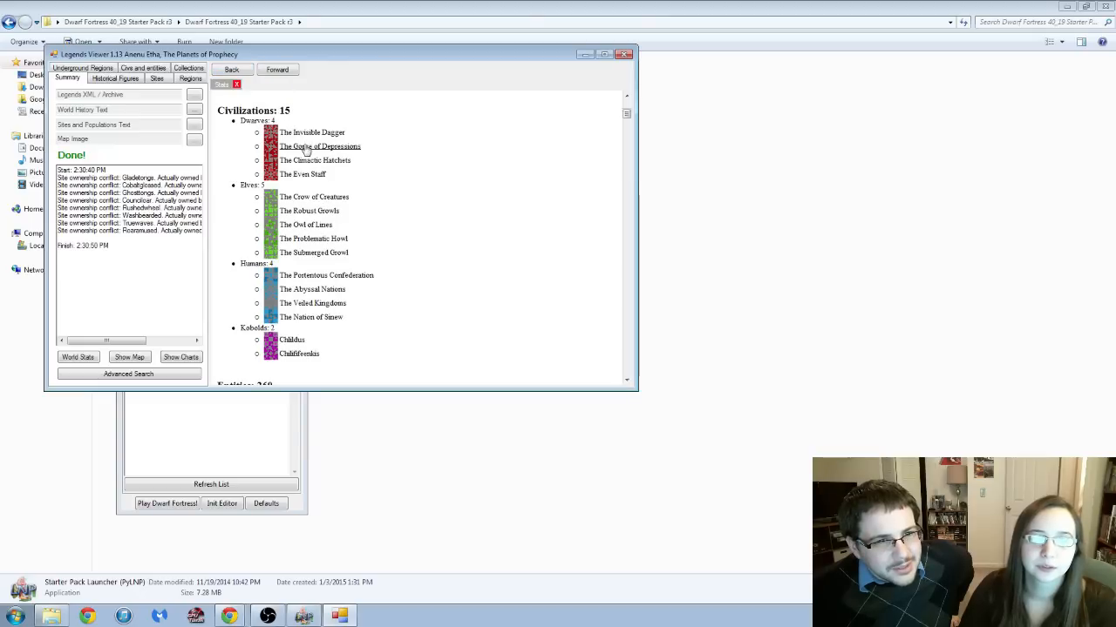
mouse_move(370, 188)
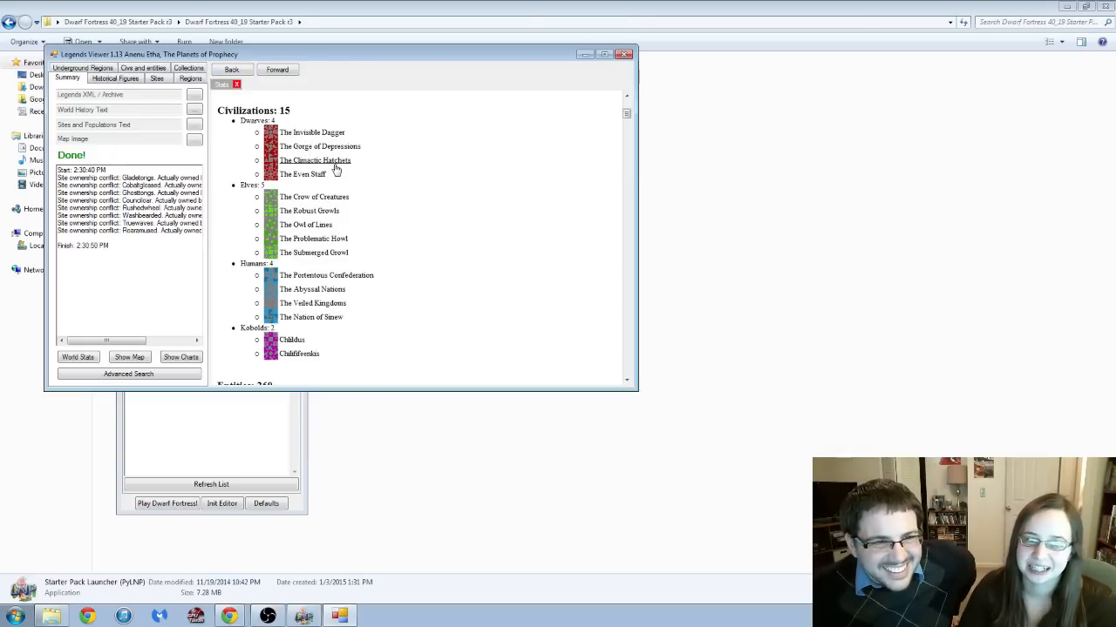
Go to The Climactic Hatchets civilization page showing its maps and kings.
left_click(314, 160)
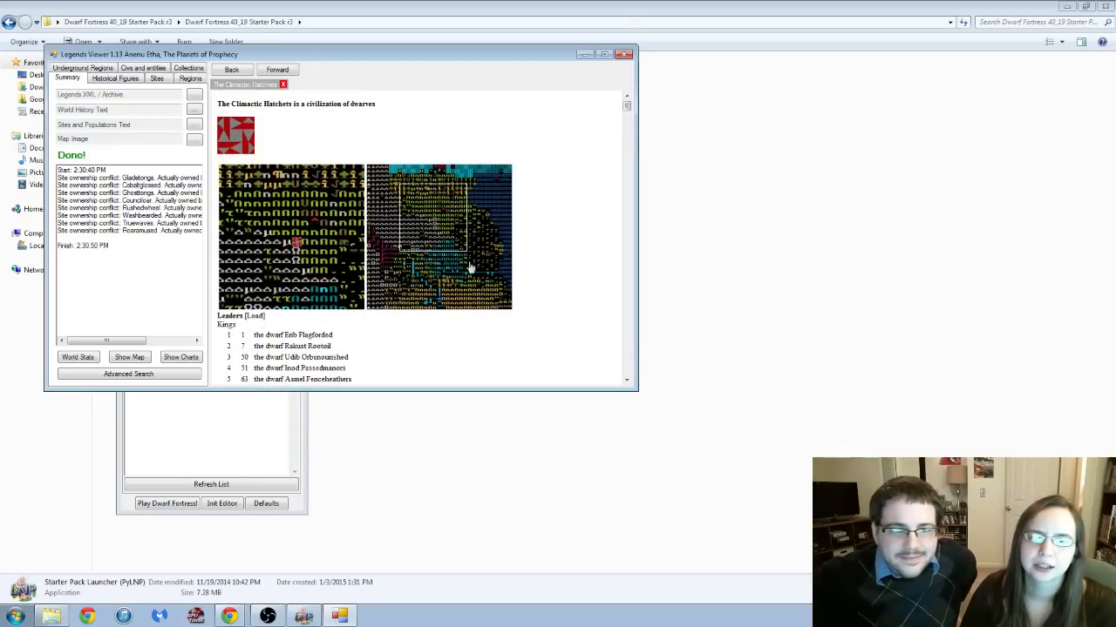
mouse_move(490, 345)
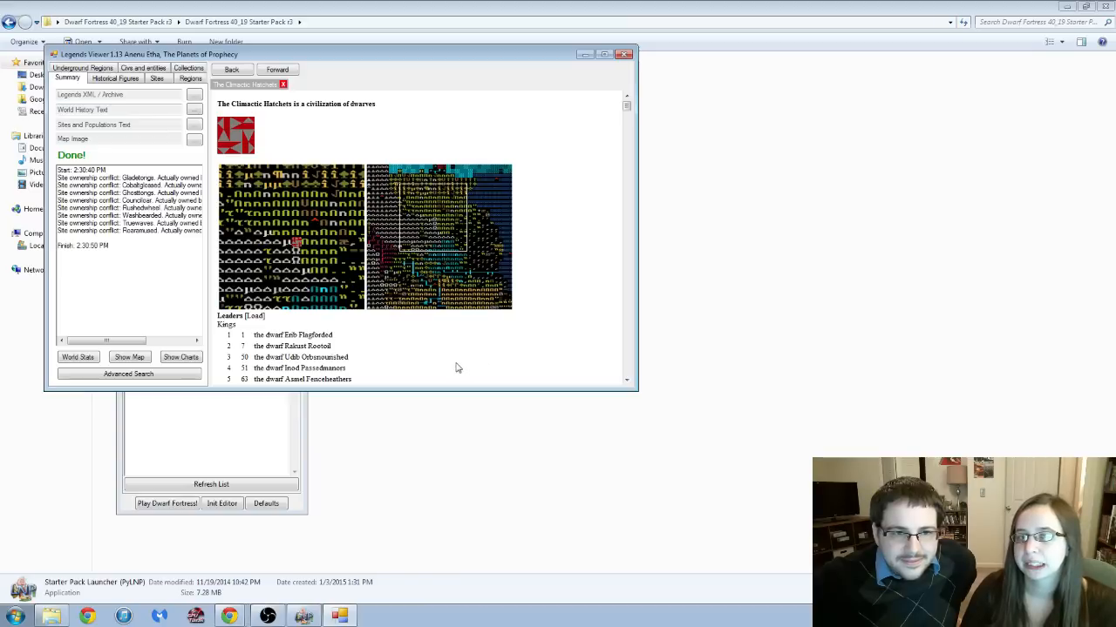
mouse_move(454, 368)
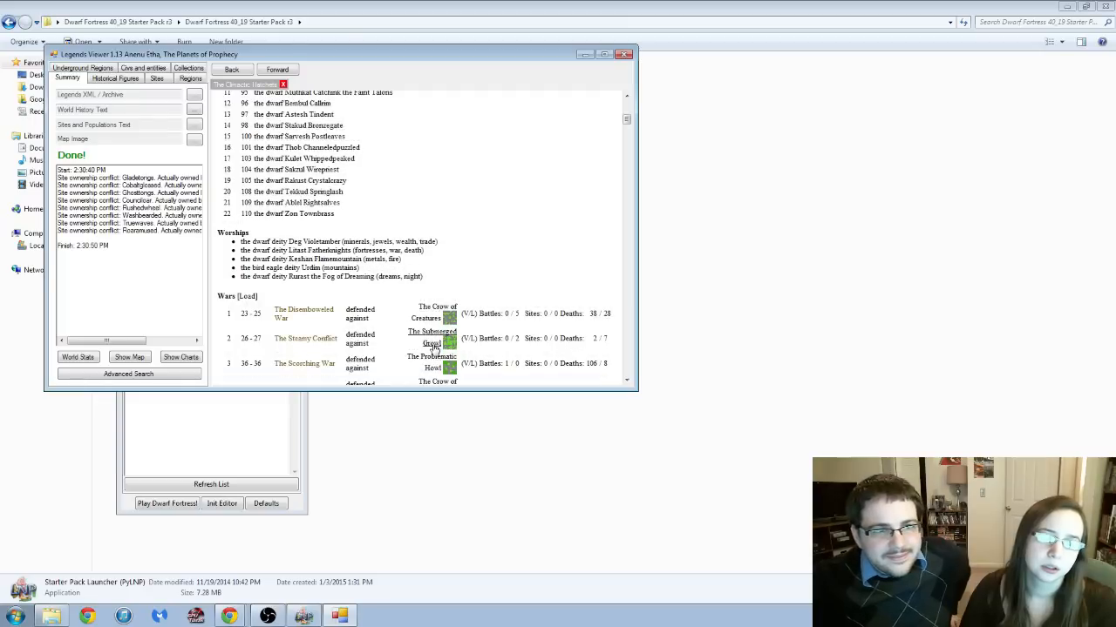
Scroll through the Climactic Hatchets' event log entries for years 91–99.
scroll("down", 3)
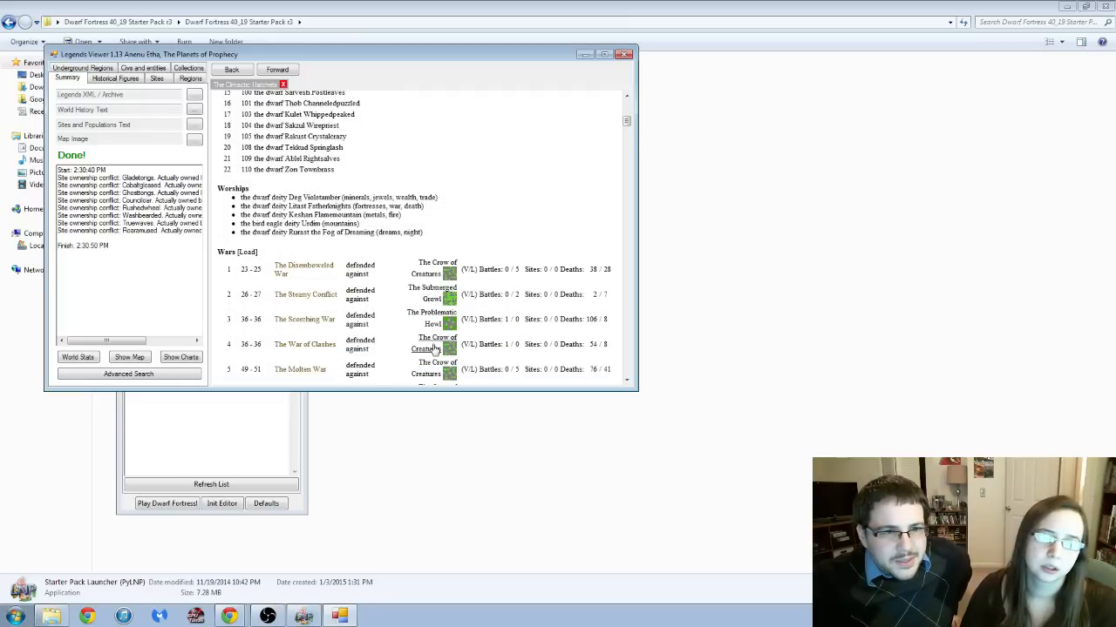
scroll("down", 3)
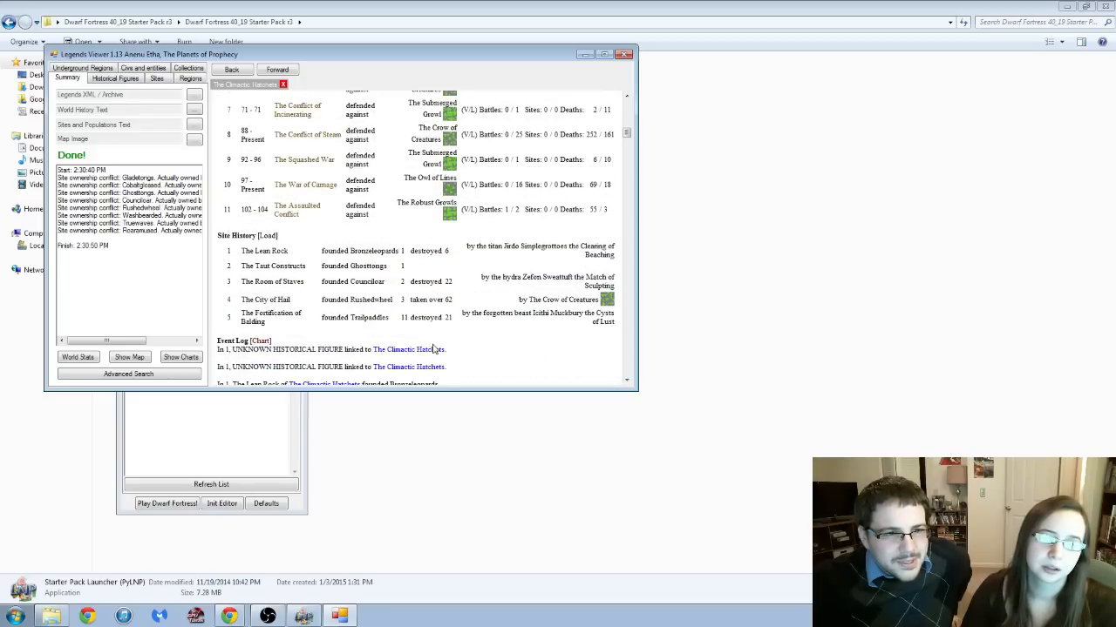
scroll("down", 3)
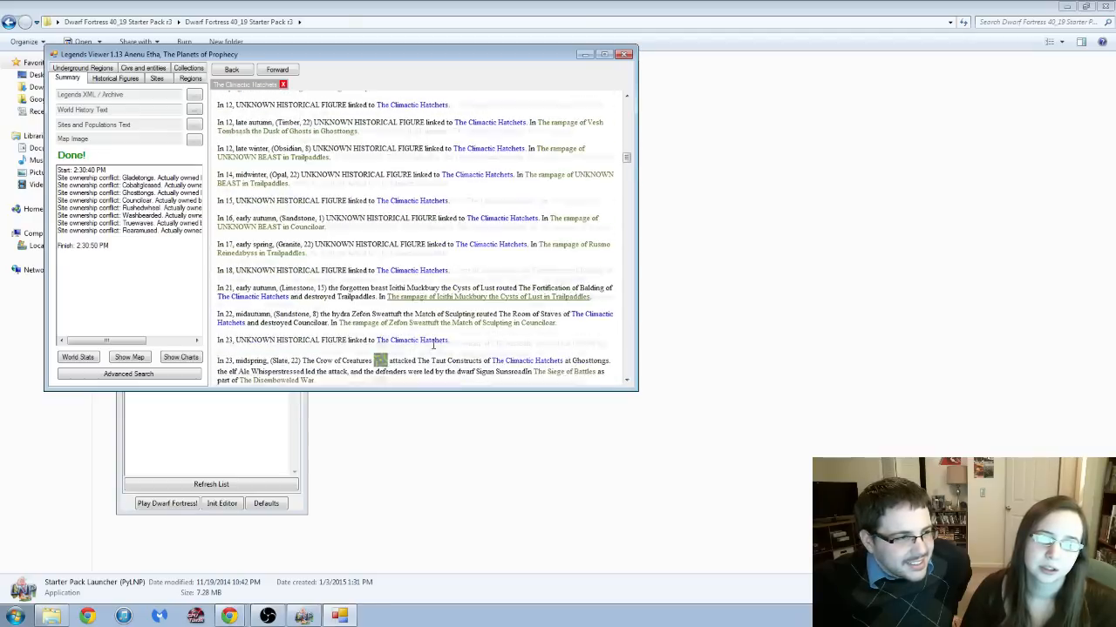
scroll("down", 3)
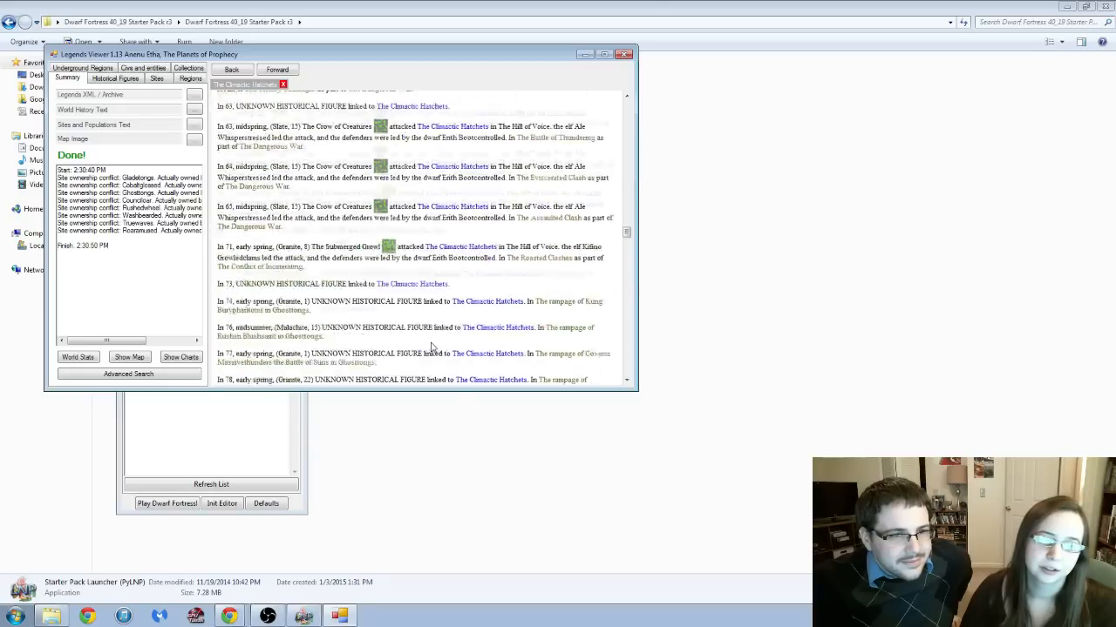
scroll("down", 3)
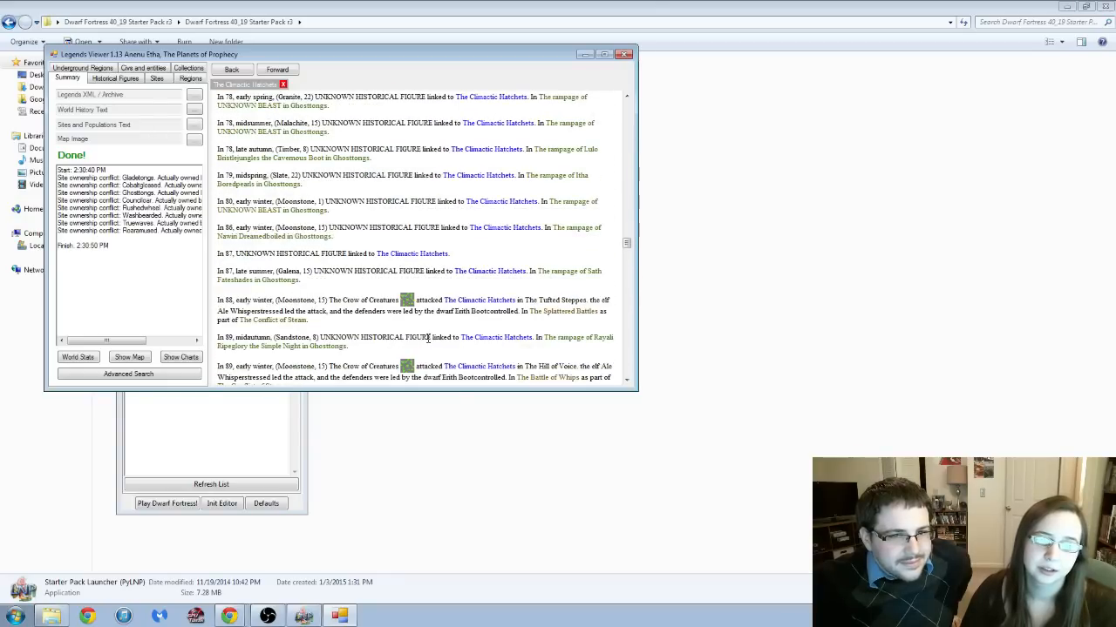
scroll("down", 3)
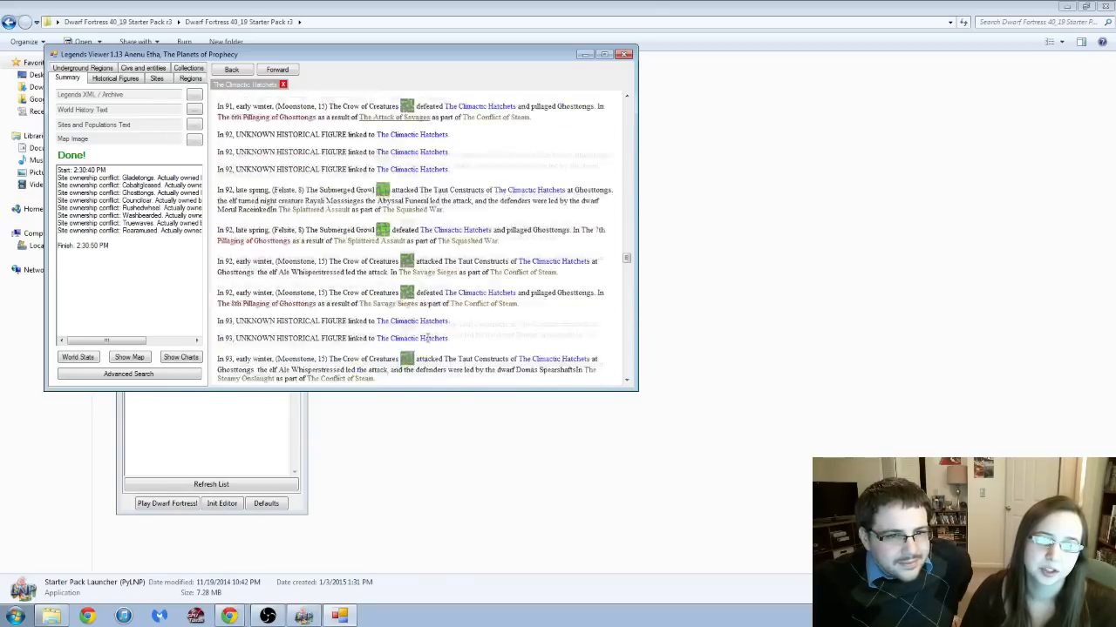
scroll("down", 3)
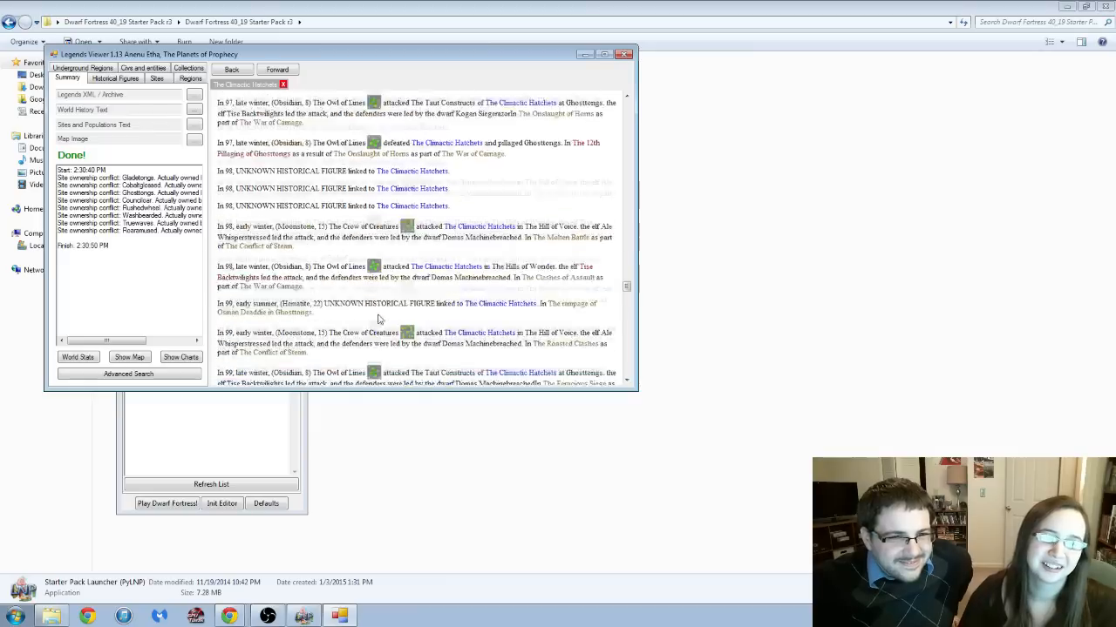
scroll("down", 3)
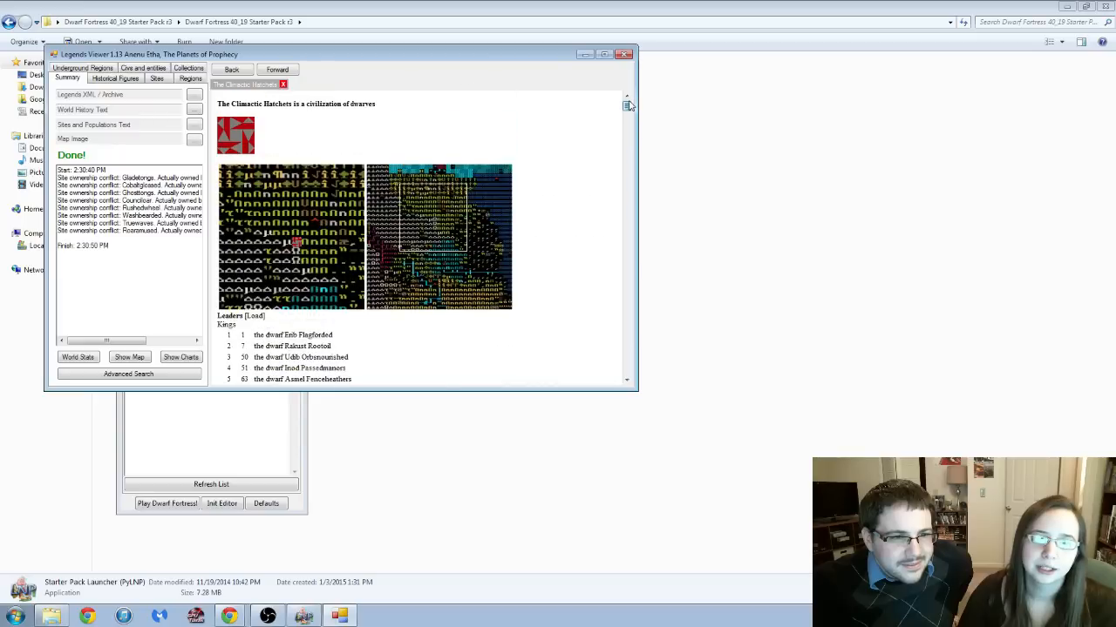
Scroll past the Worships and Wars table down into the event log entries from year 63.
scroll("down", 3)
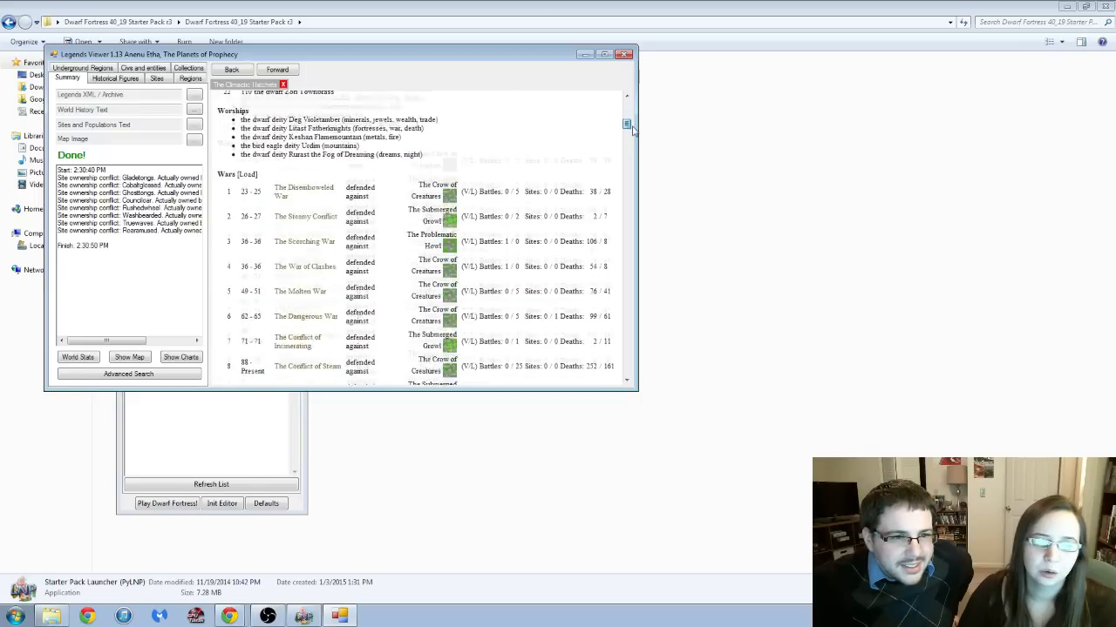
scroll("down", 3)
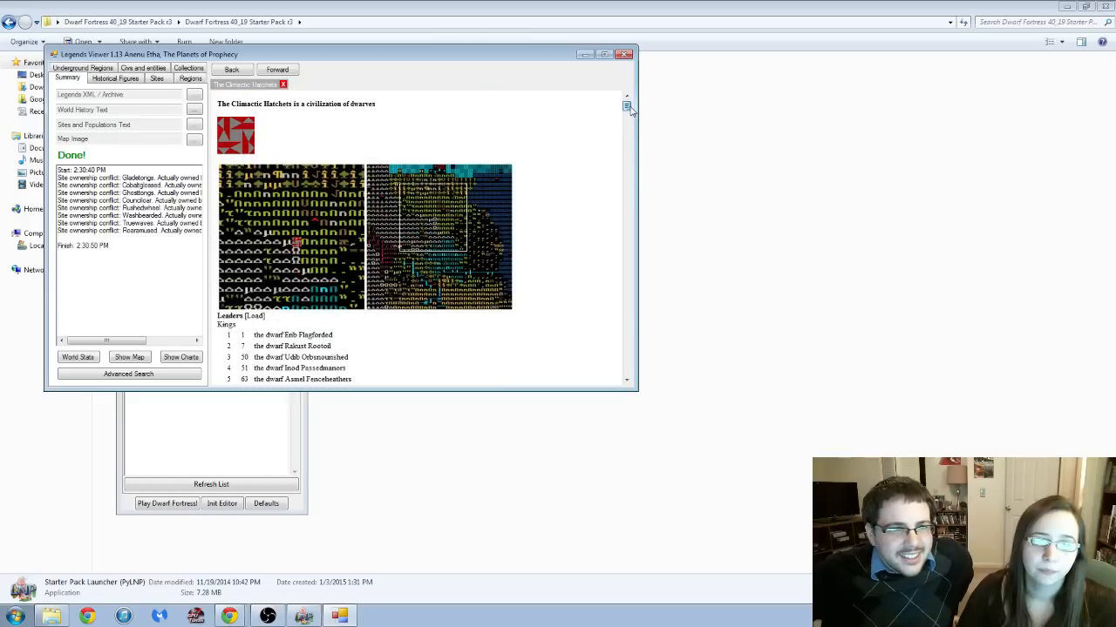
scroll("down", 3)
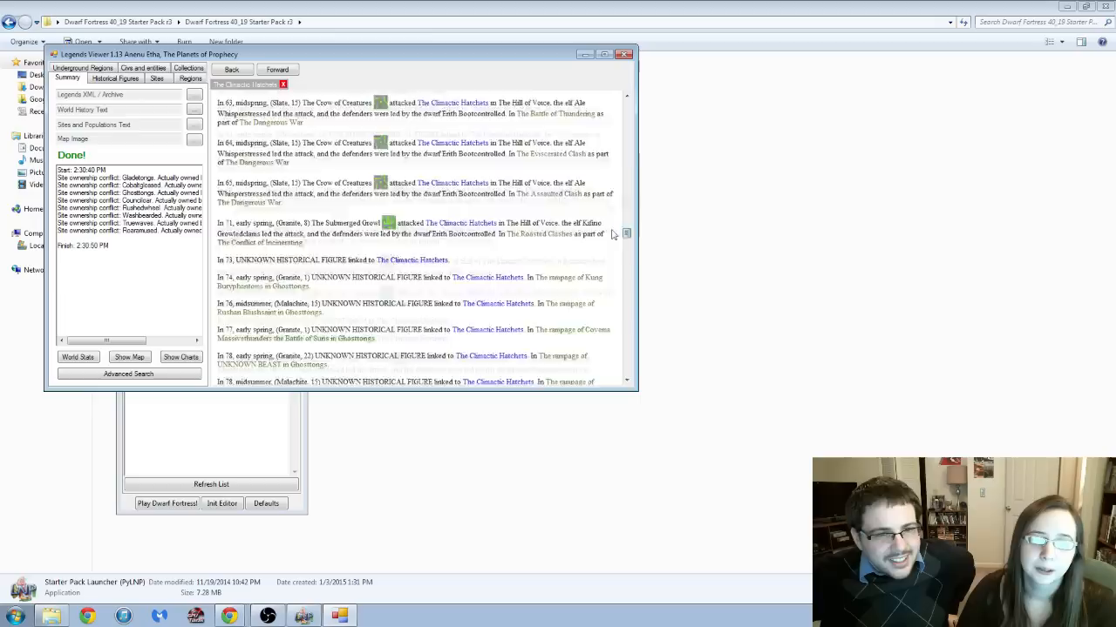
Reach the year 111–113 Ghosttongs pillagings ending the log, then show the Summary panel again.
scroll("down", 3)
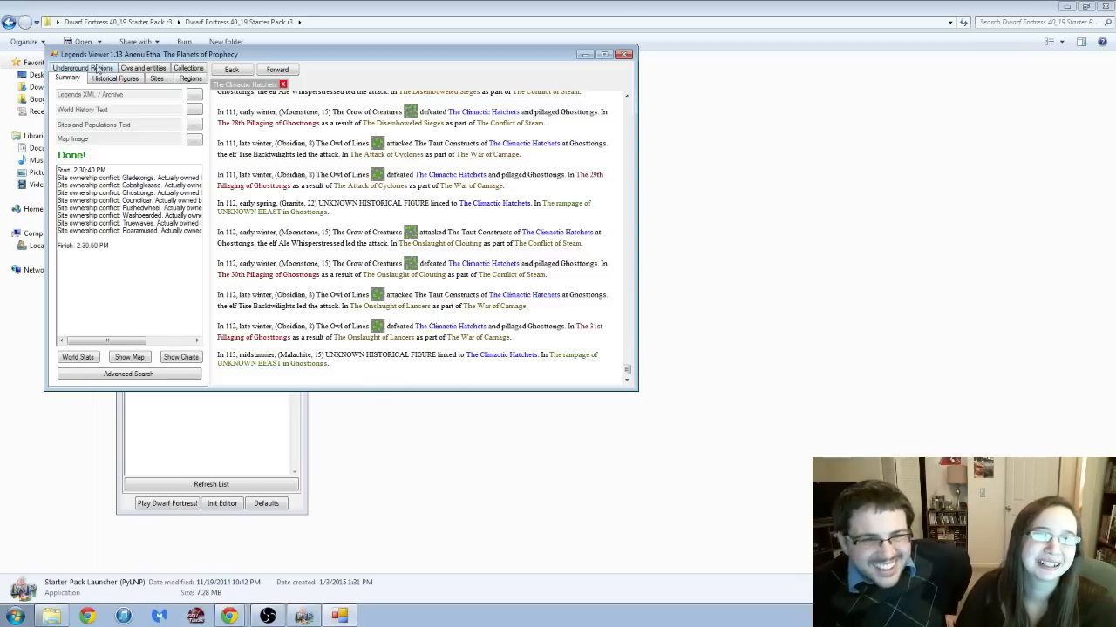
left_click(115, 77)
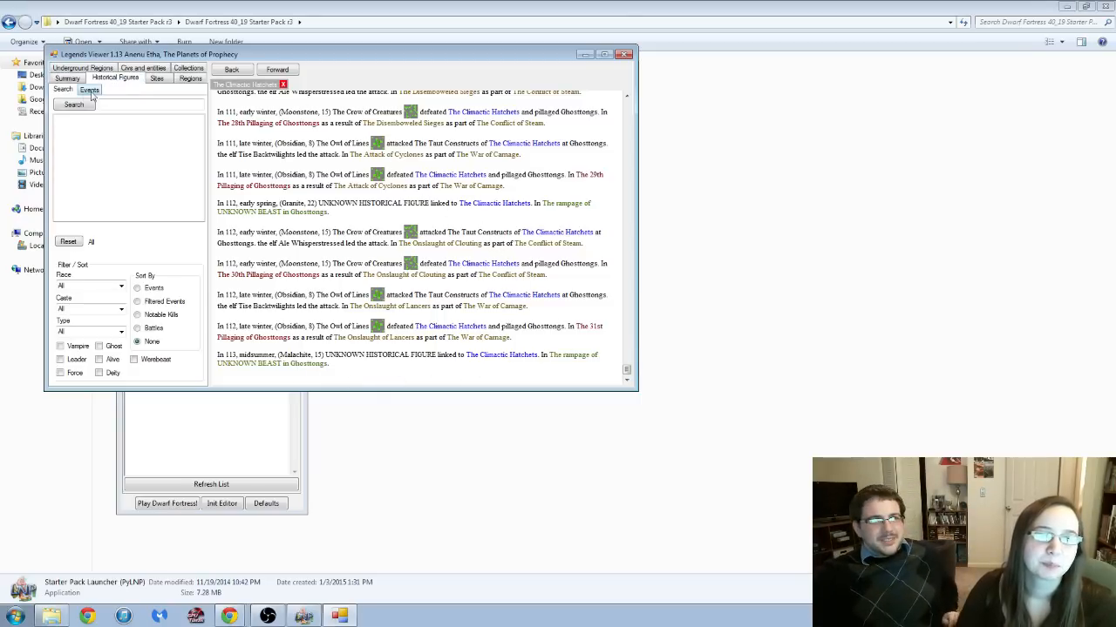
left_click(68, 78)
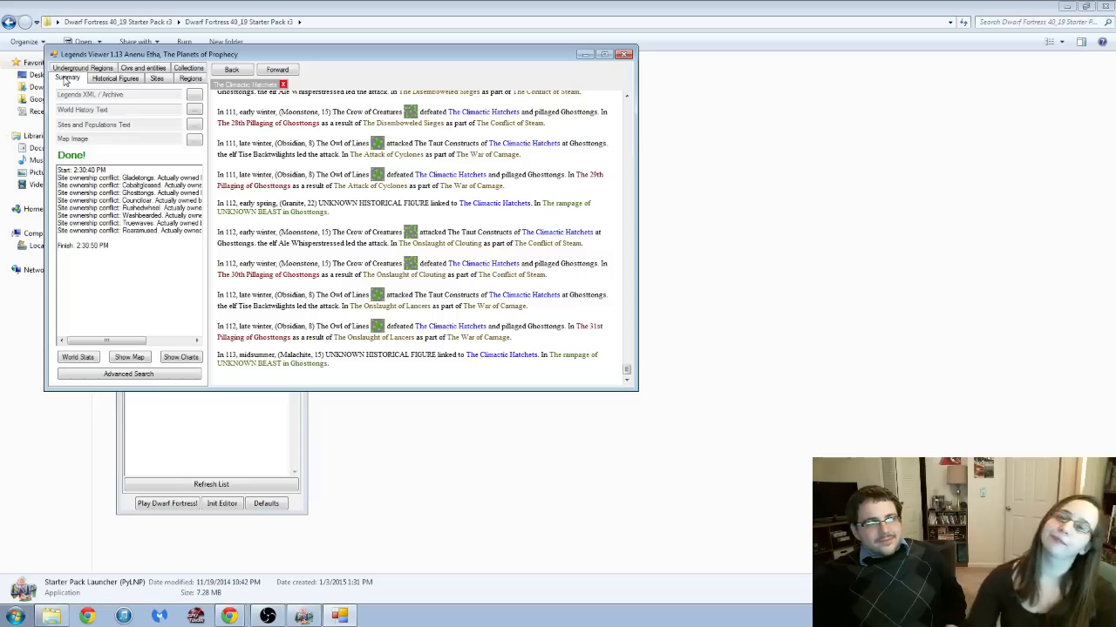